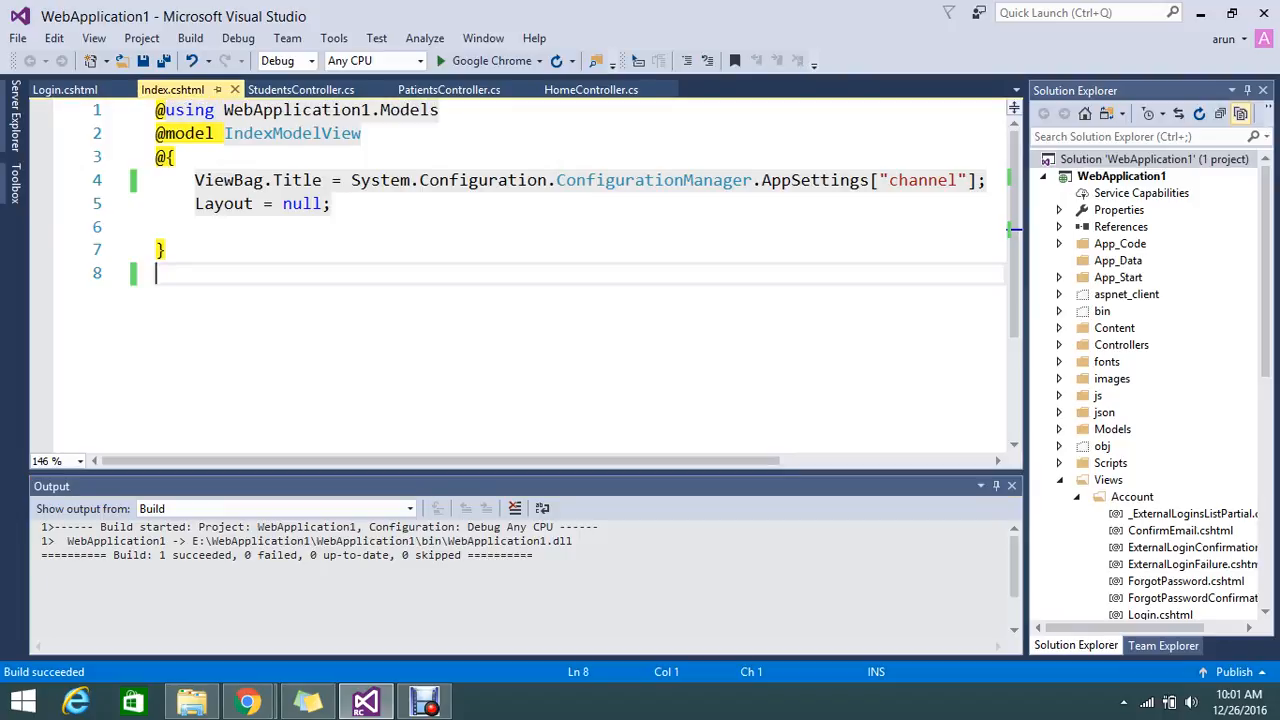
type("@h")
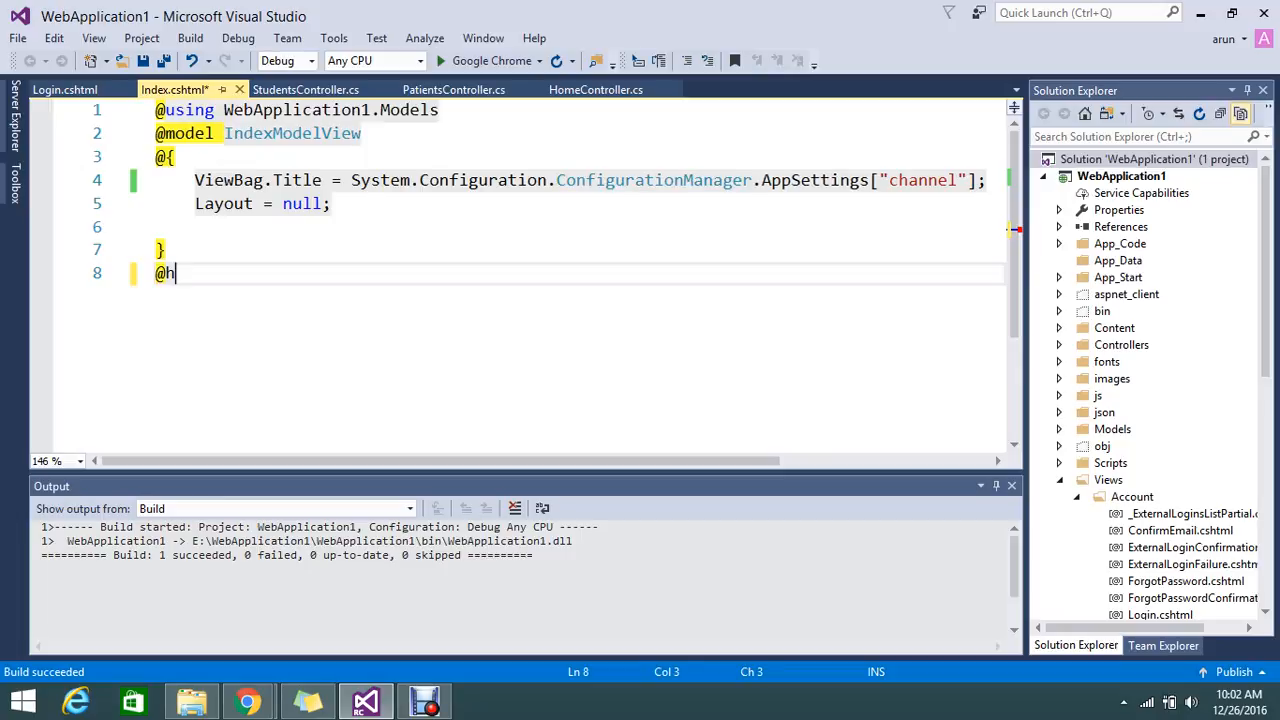
type("t")
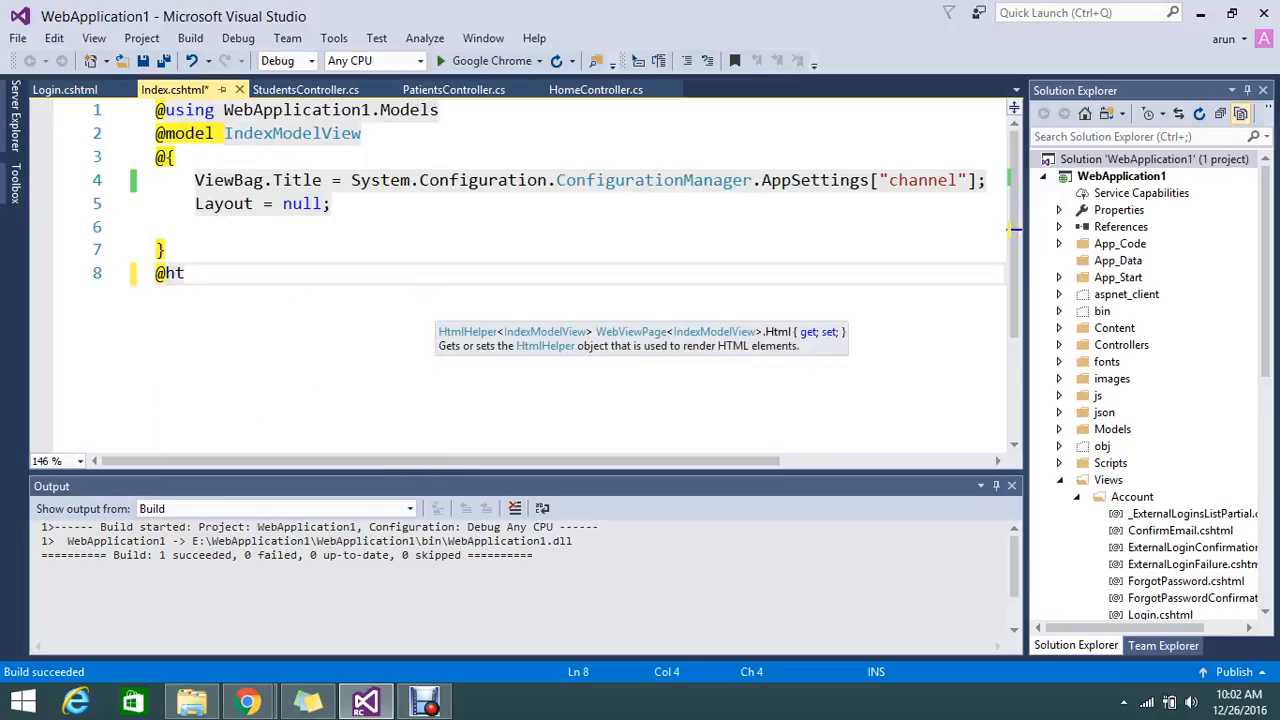
type("ml.a")
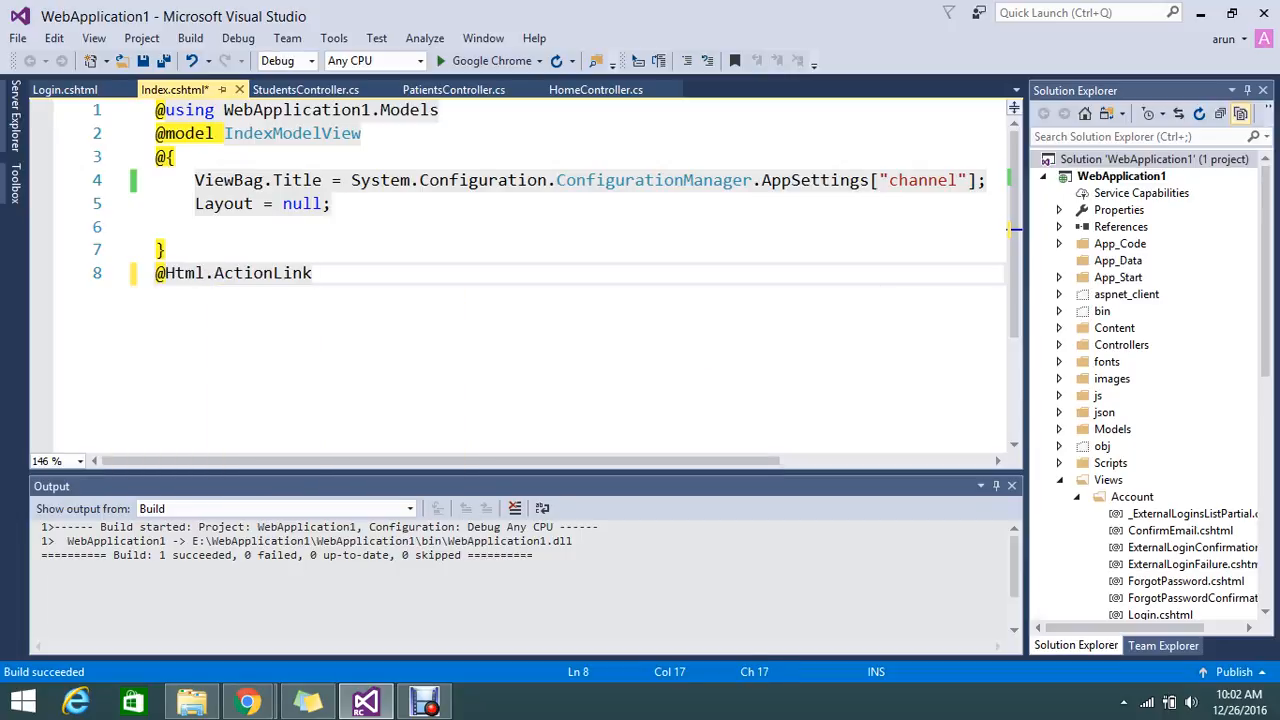
type("(\"\")")
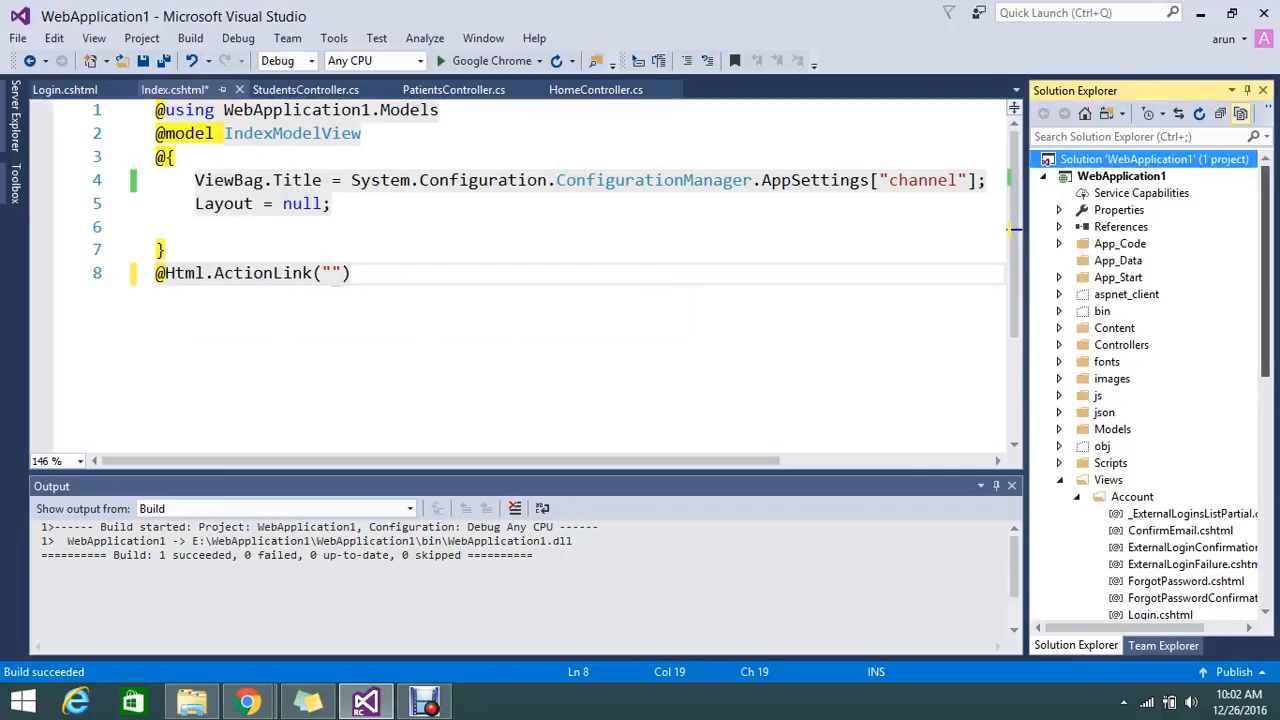
scroll("down", 3)
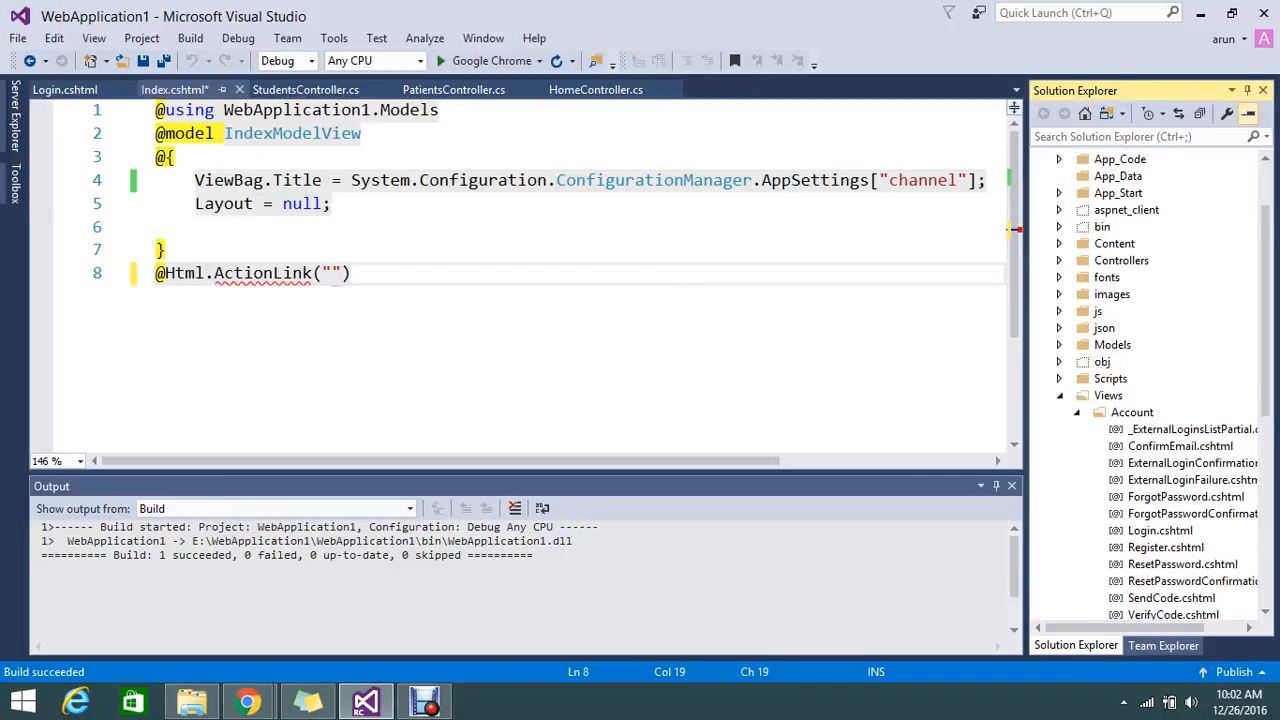
scroll("down", 3)
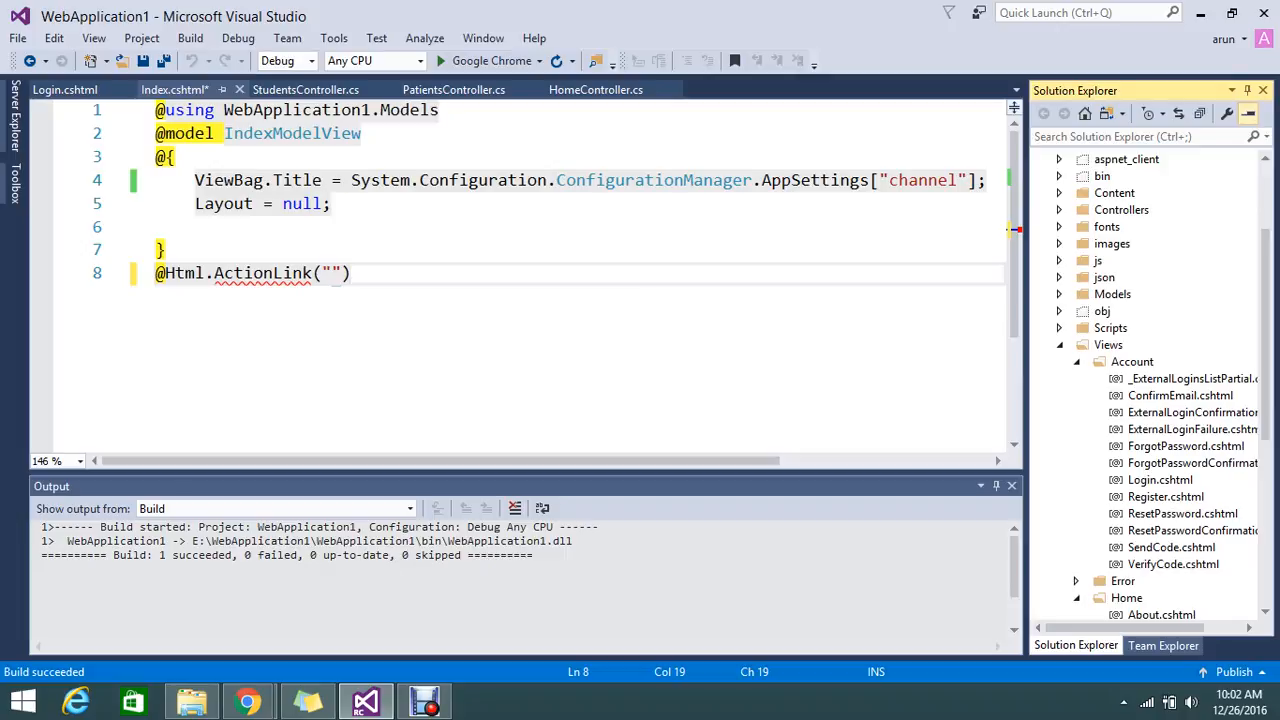
type("s")
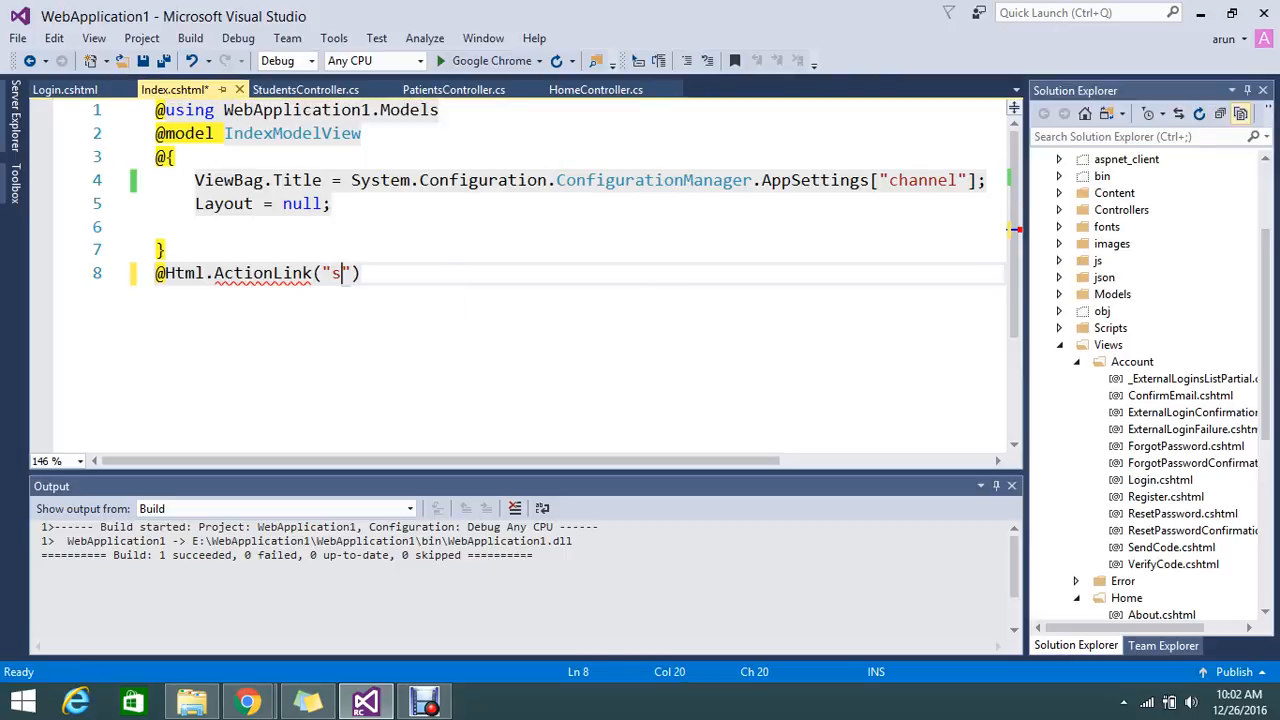
type("ign")
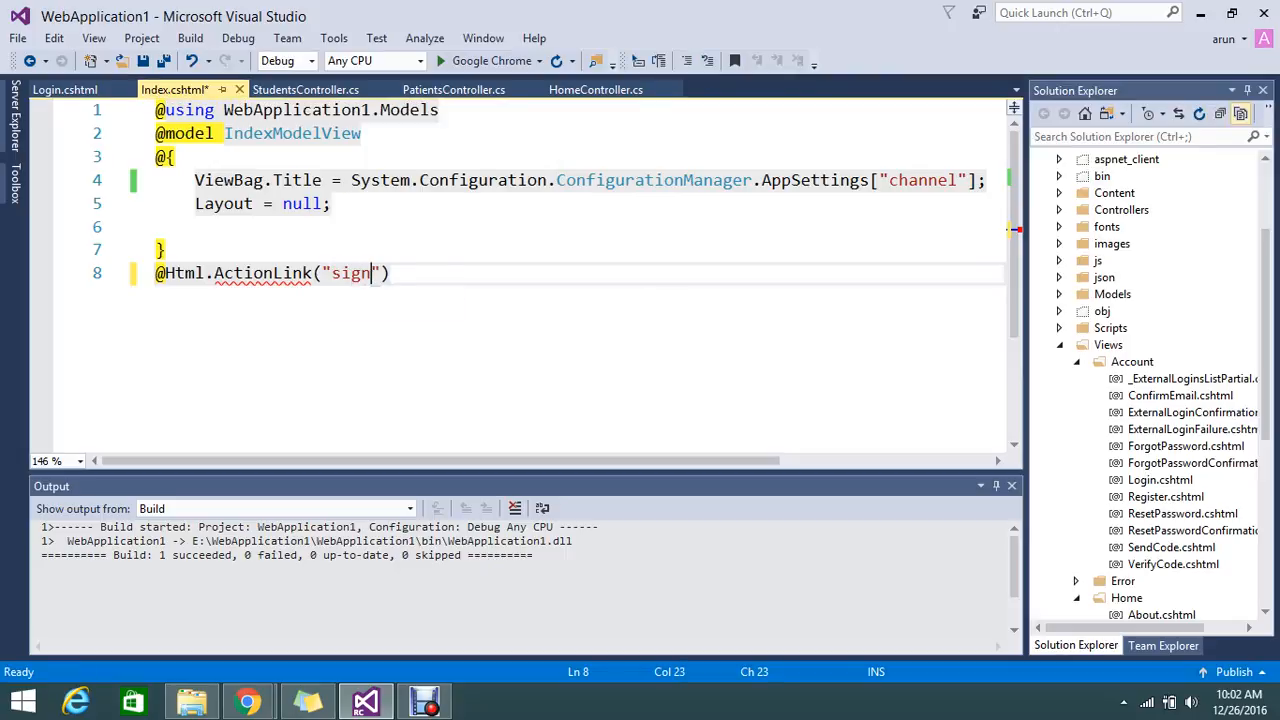
type("in")
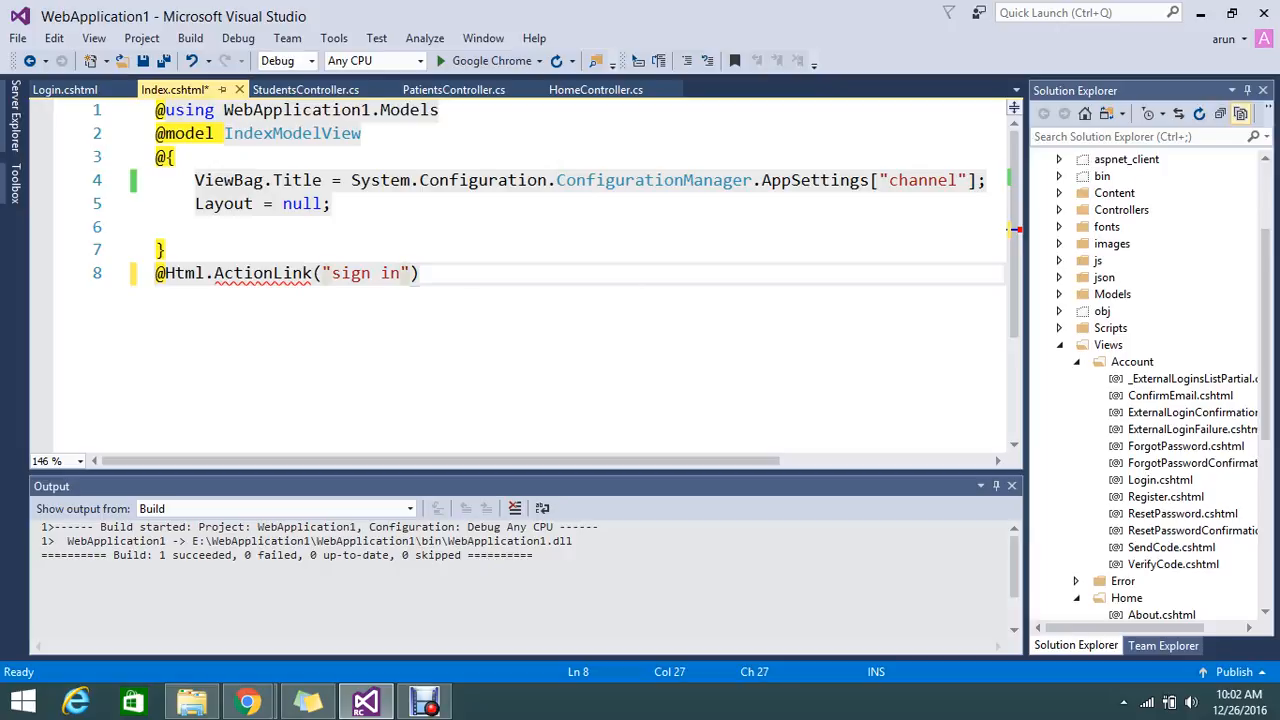
type(",")
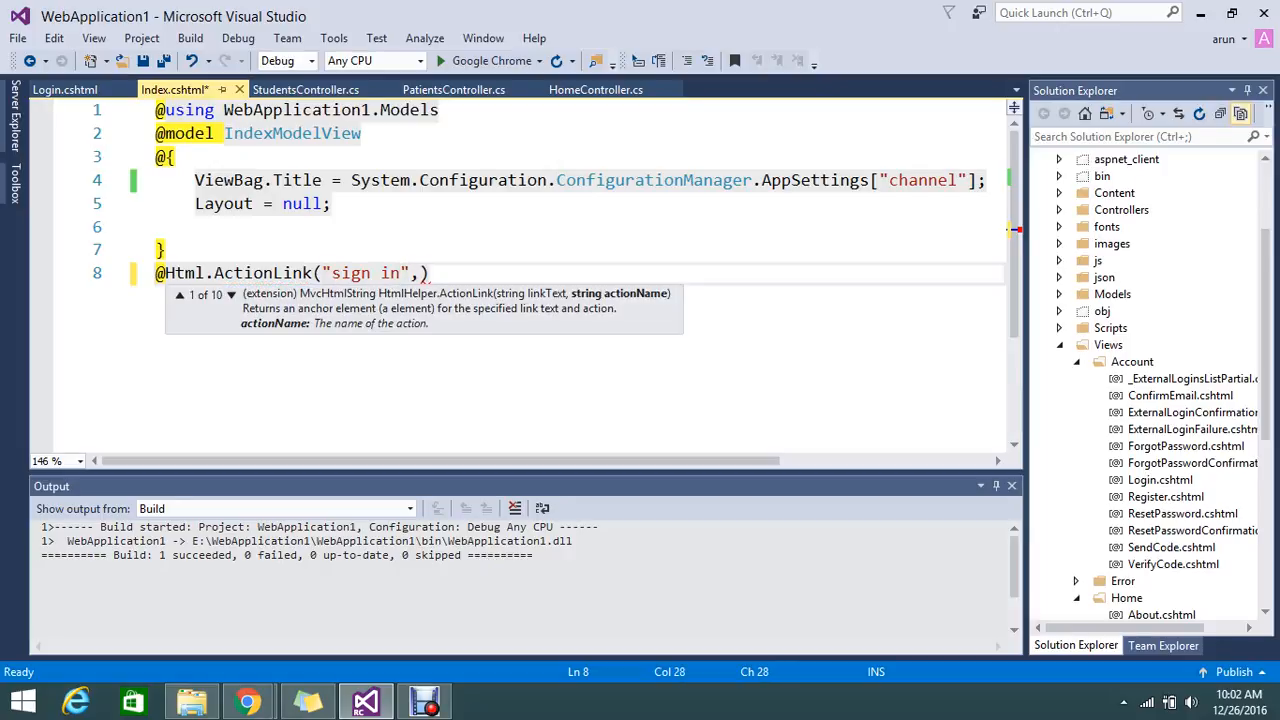
type("\"\"")
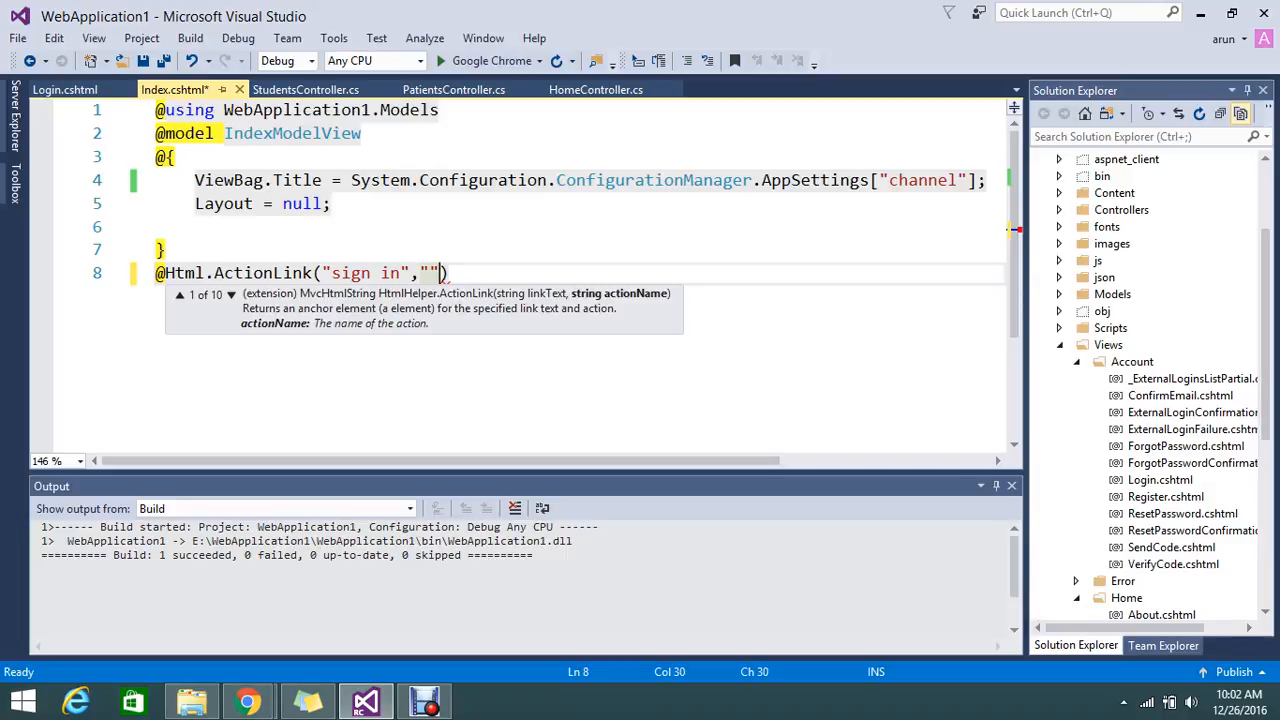
type("Lo")
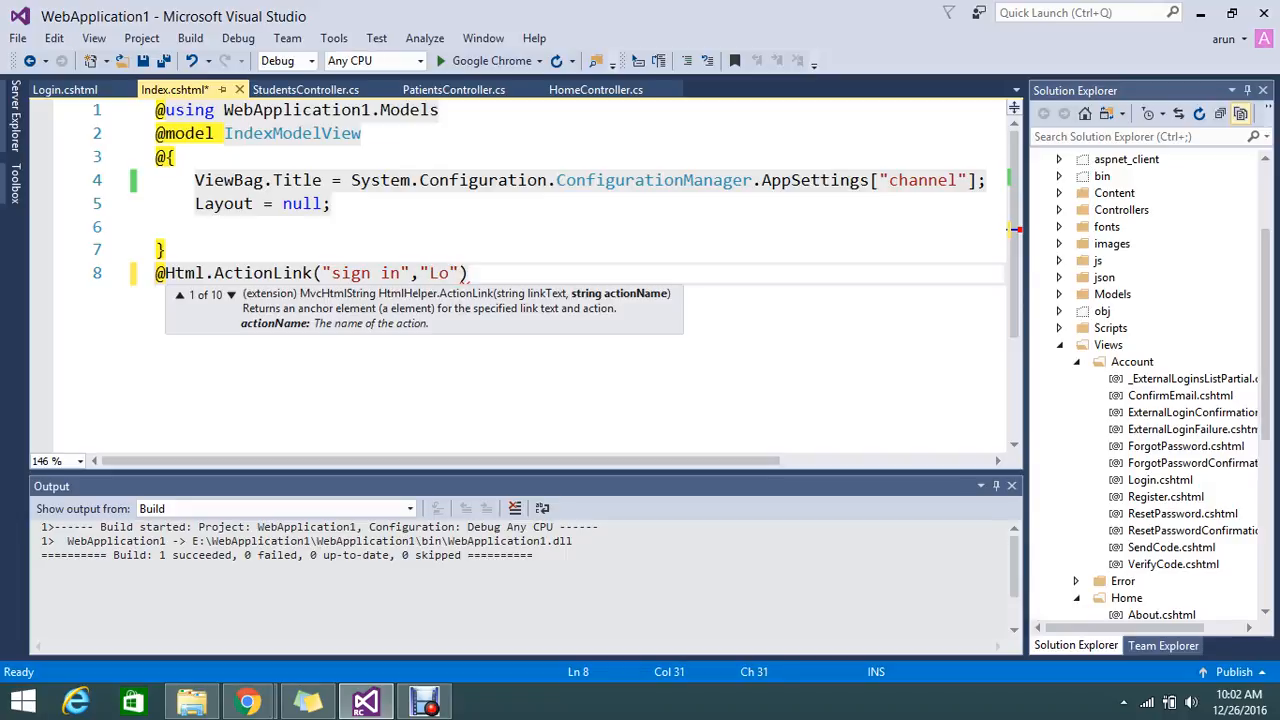
type("gin")
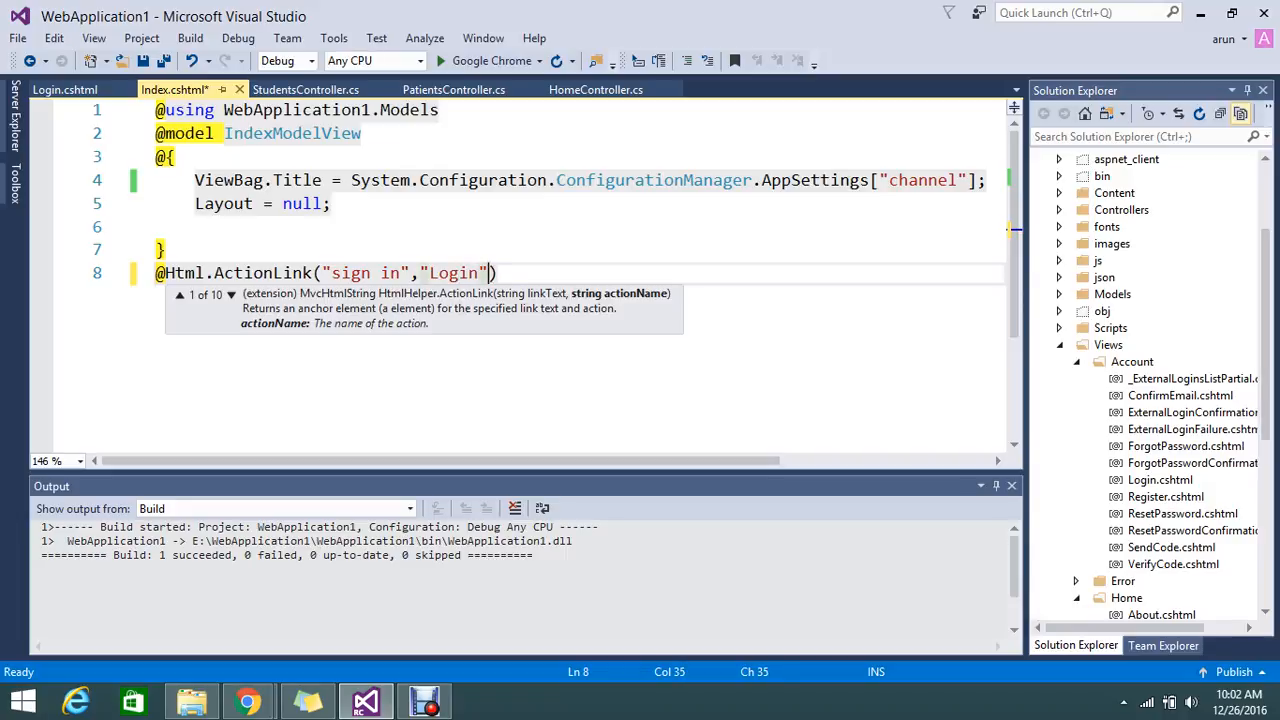
type(",\"")
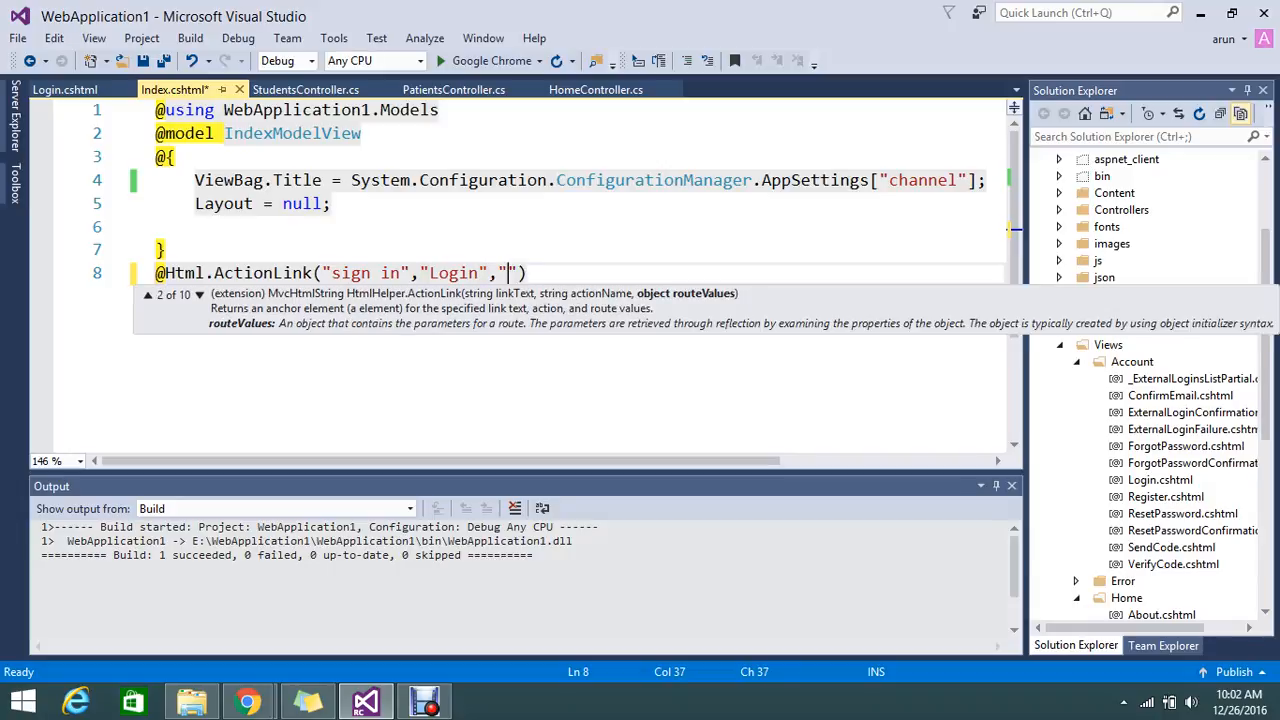
type("A")
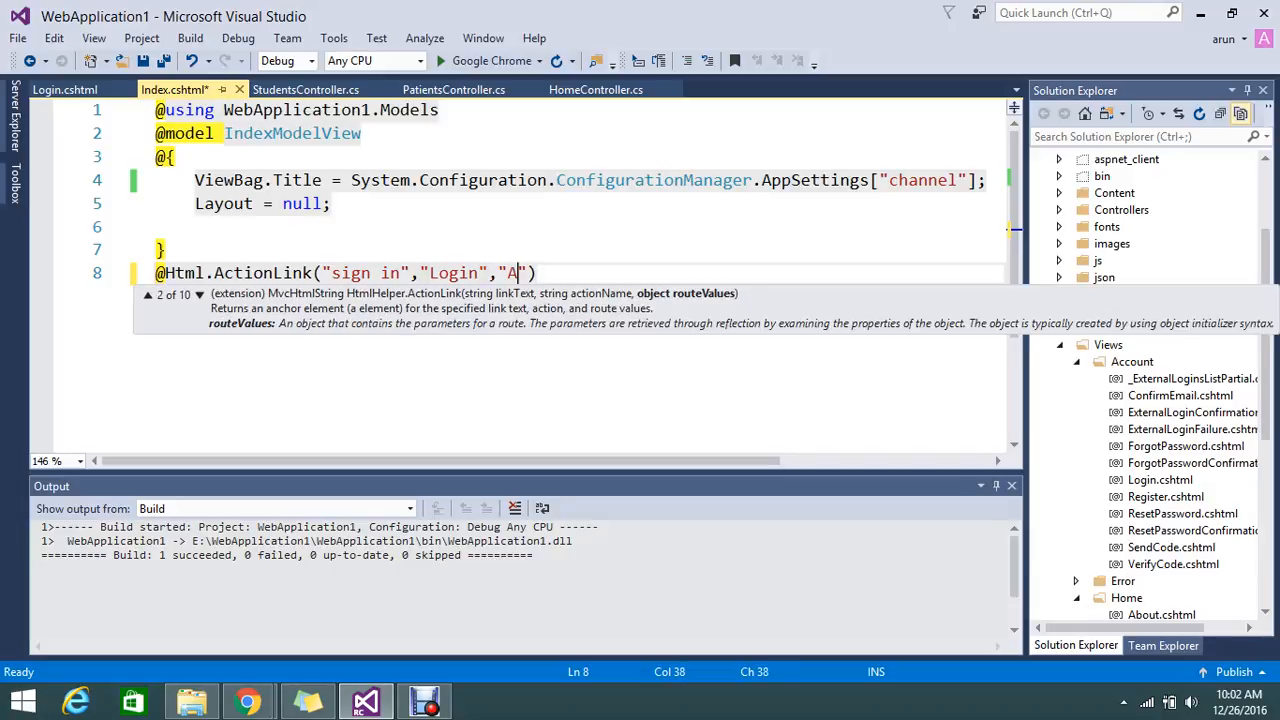
type("ccount")
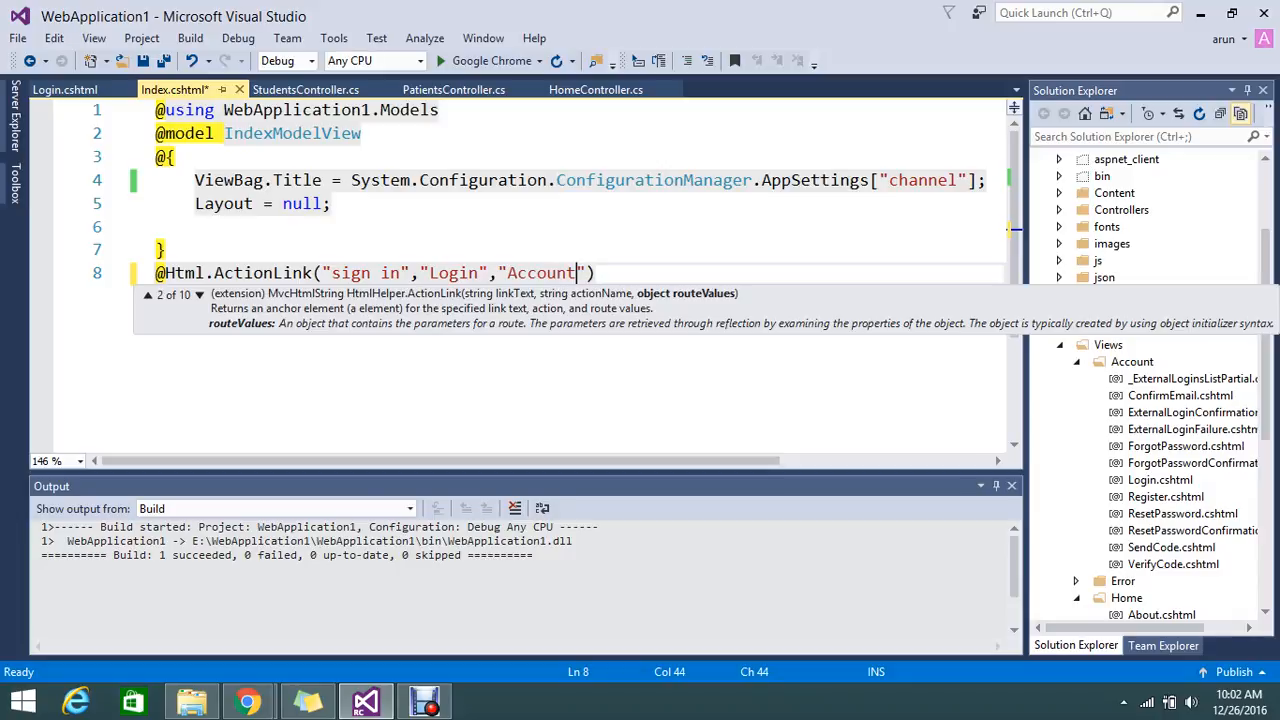
key("ctrl+s")
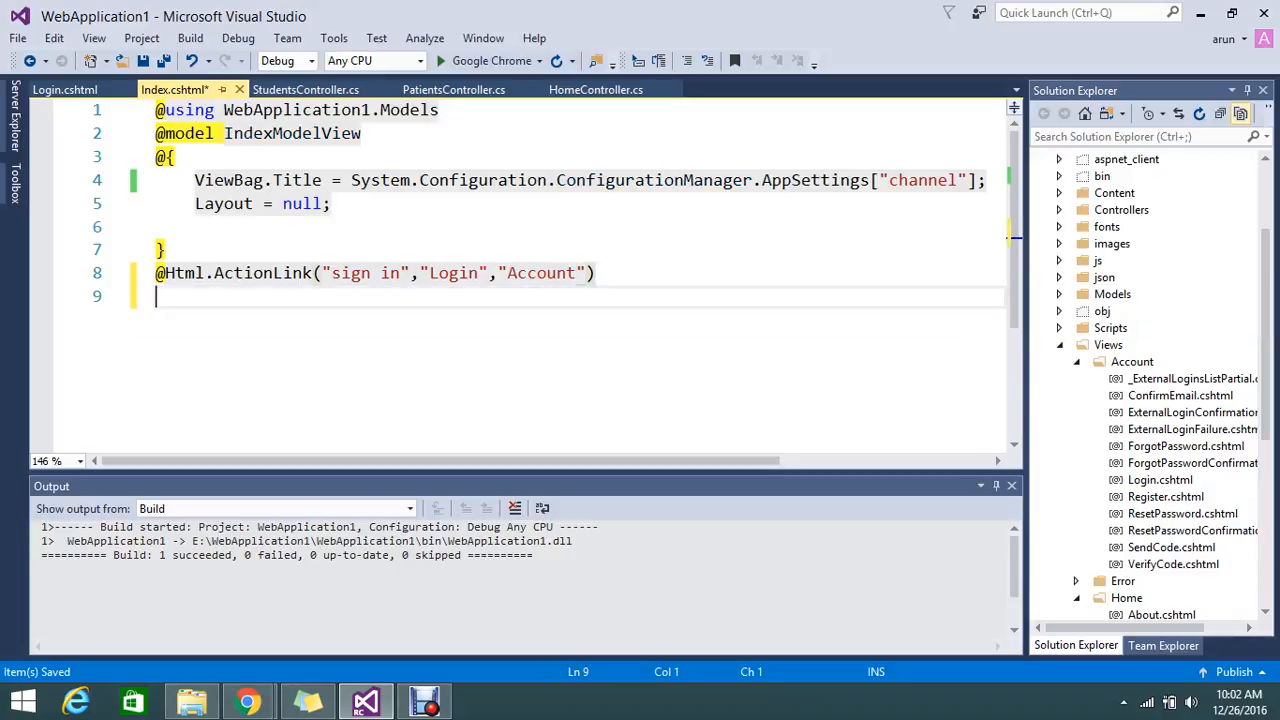
type("<a")
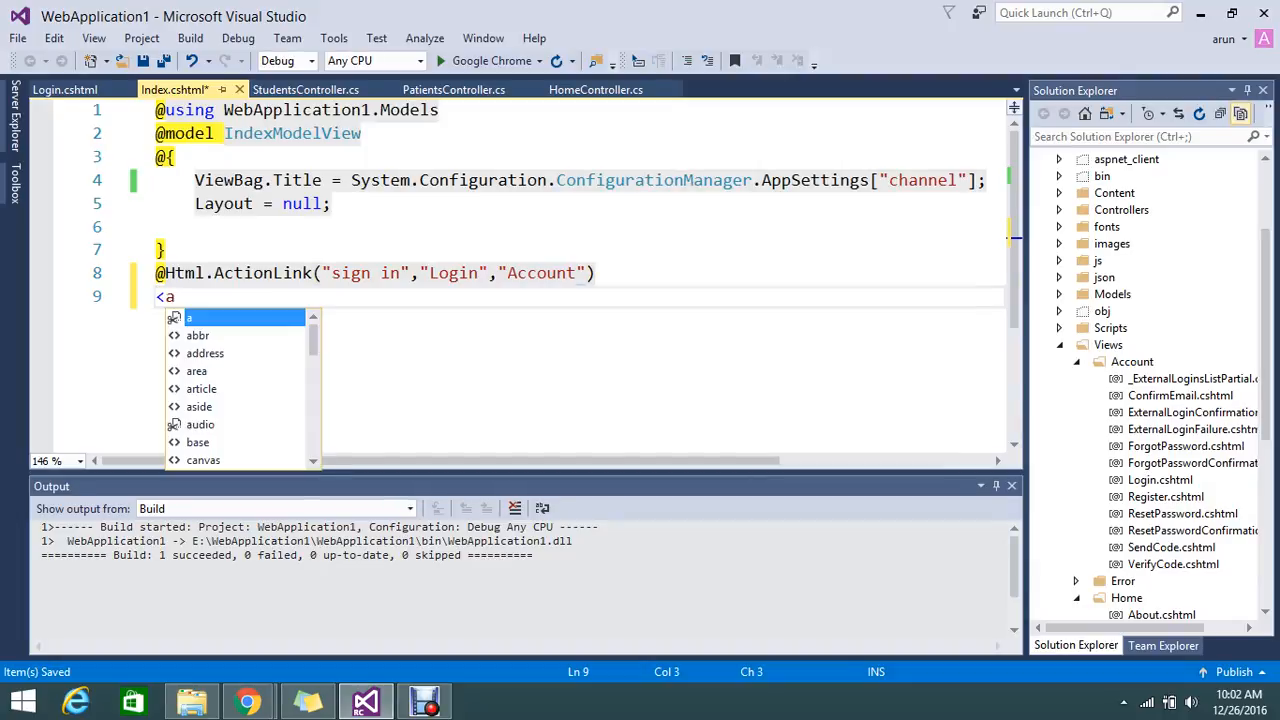
type("href=\"@")
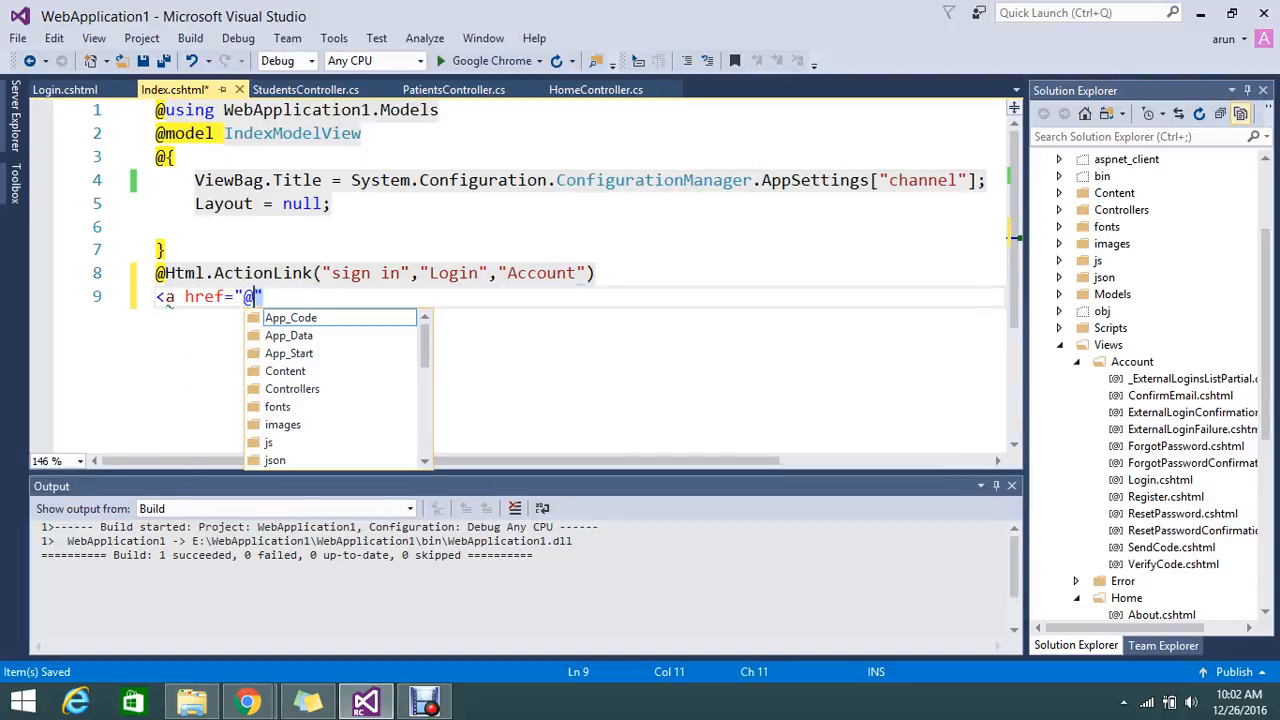
type("ur")
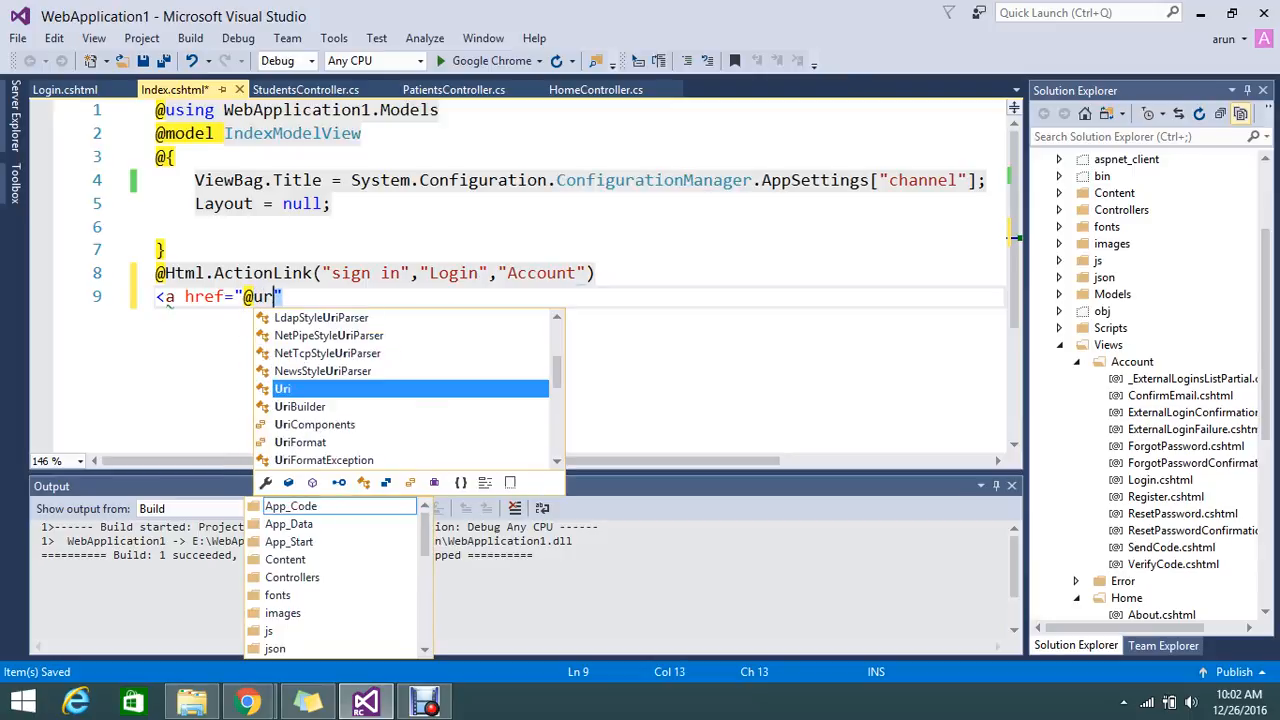
type("l")
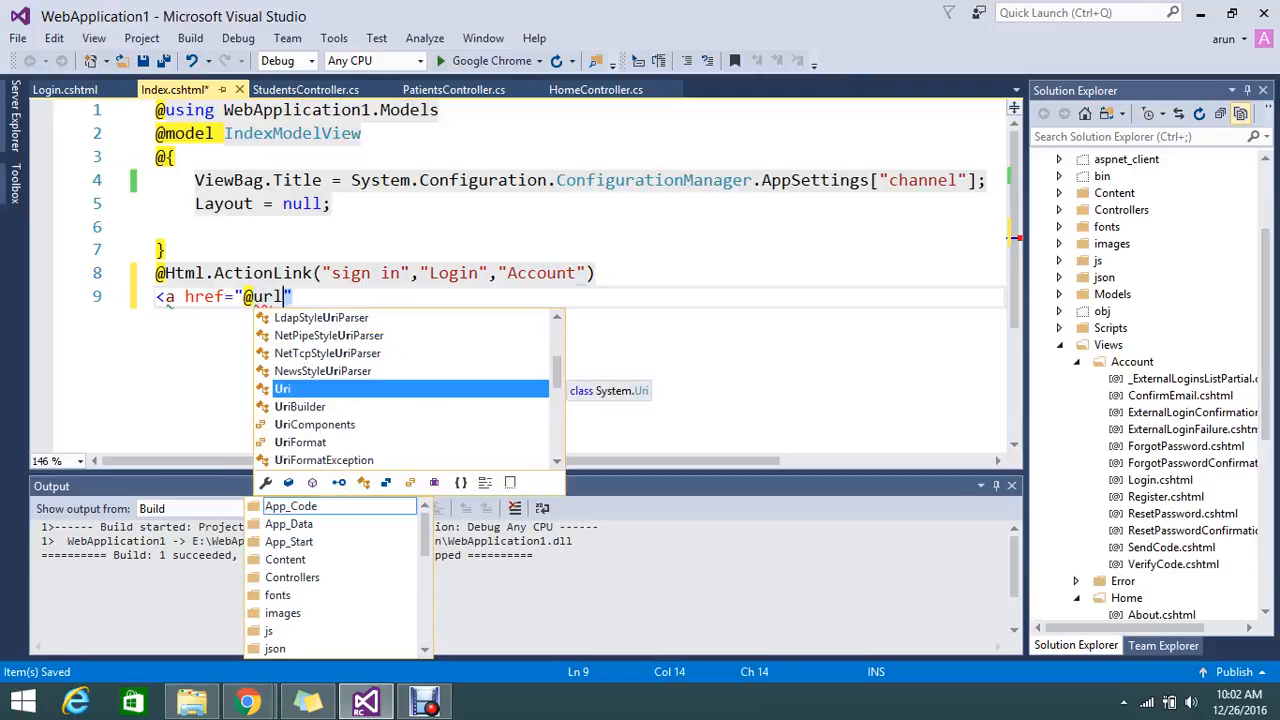
type(".Action")
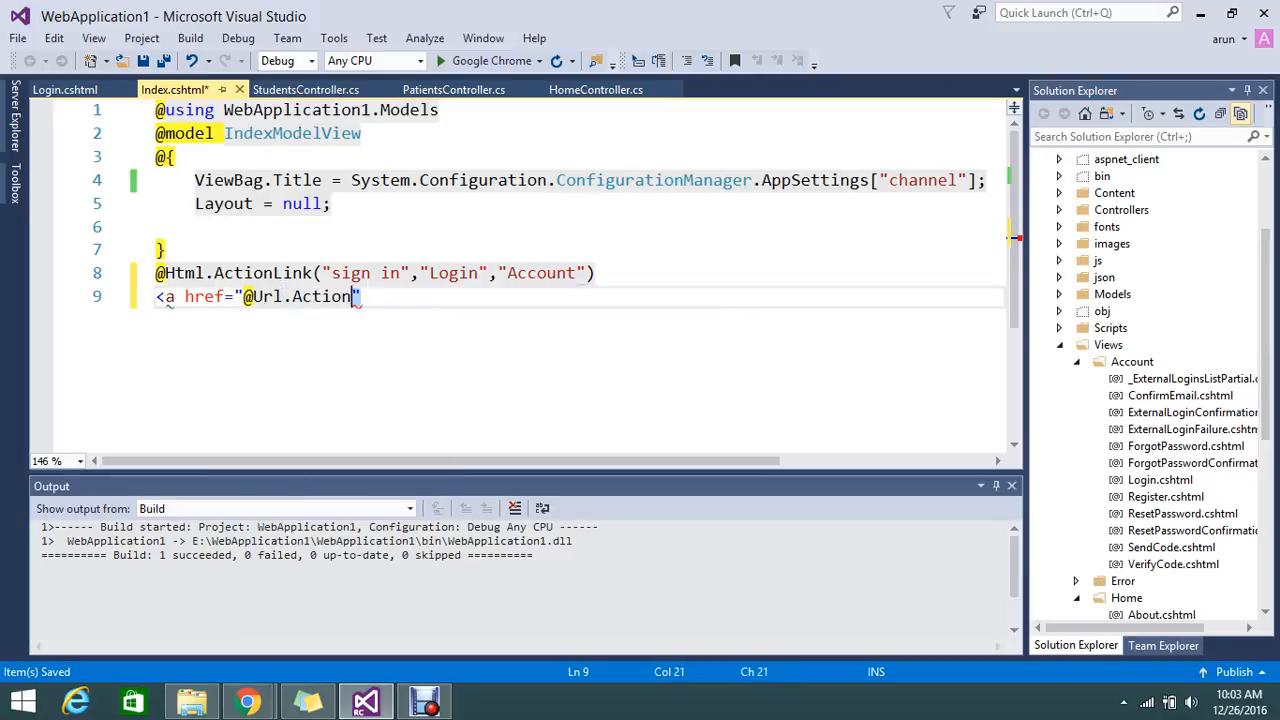
type("()")
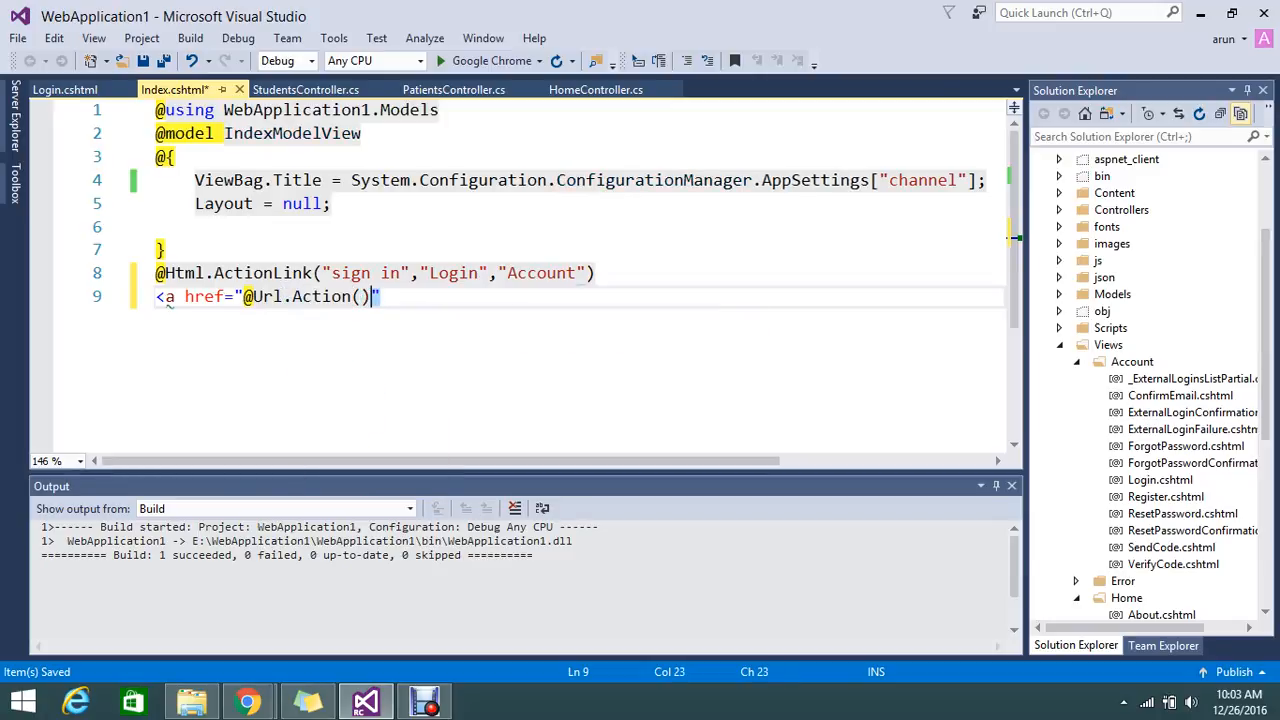
type("\"")
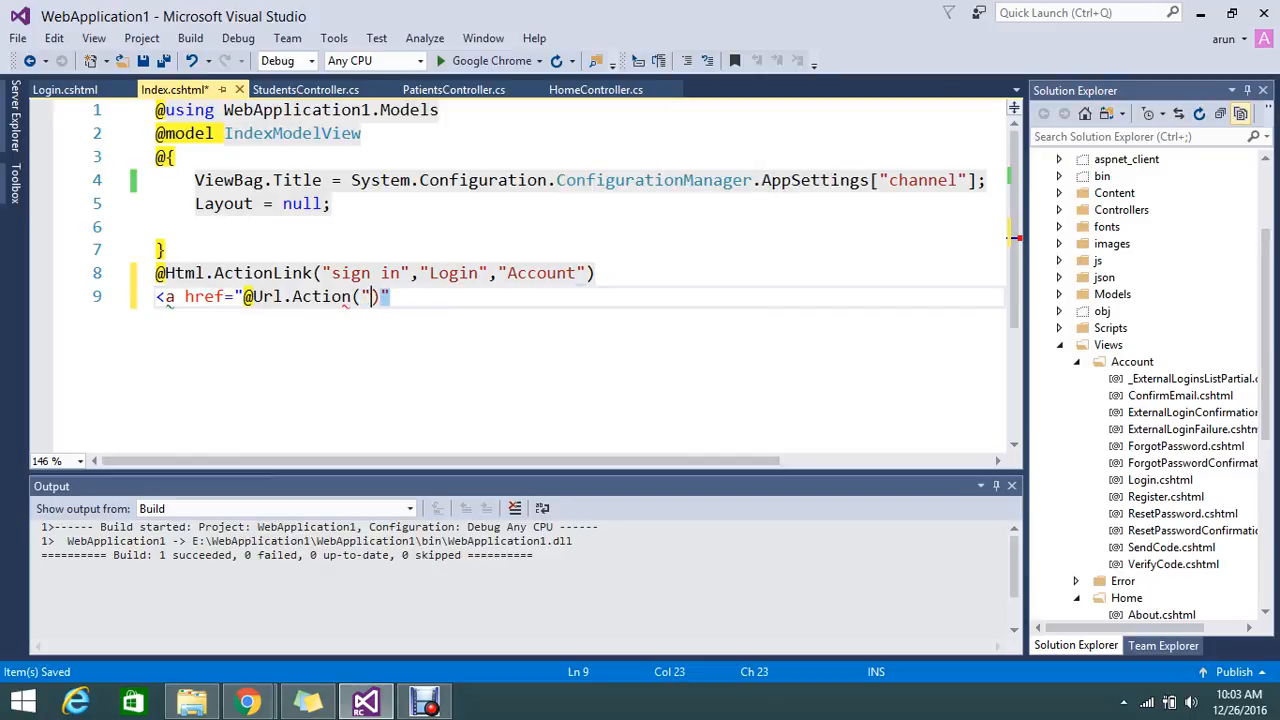
type("\"")
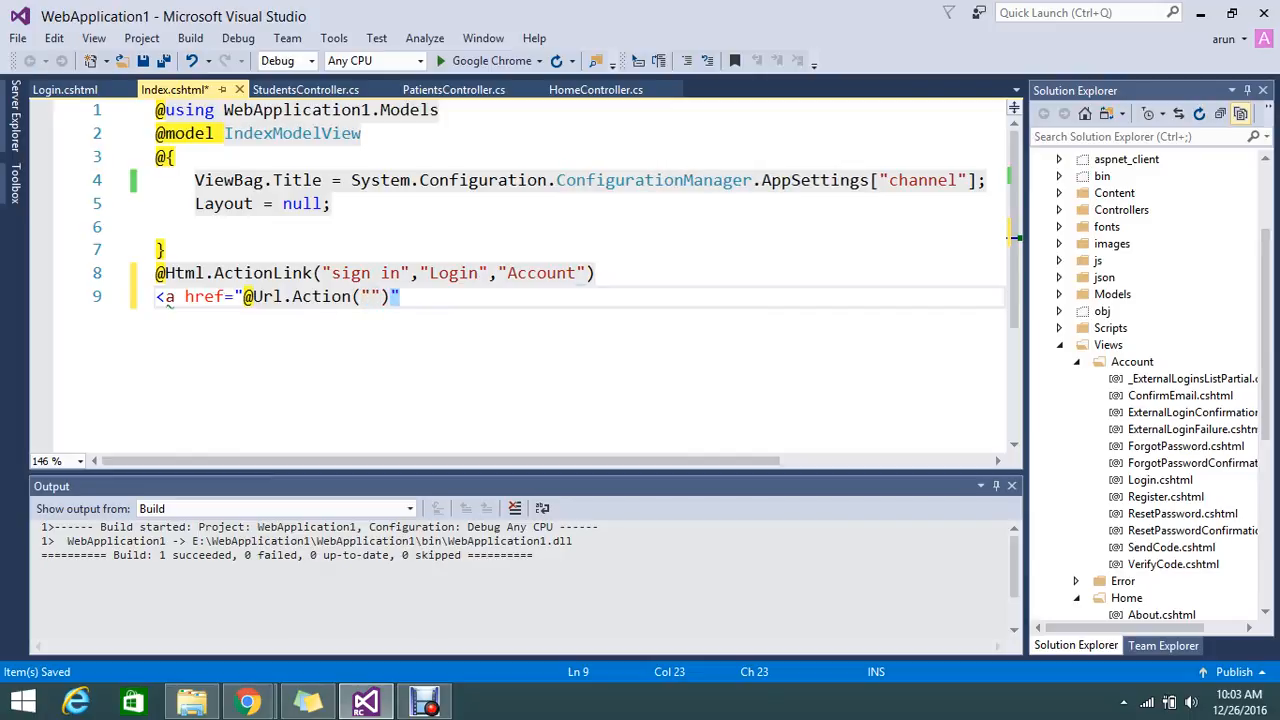
type("lo")
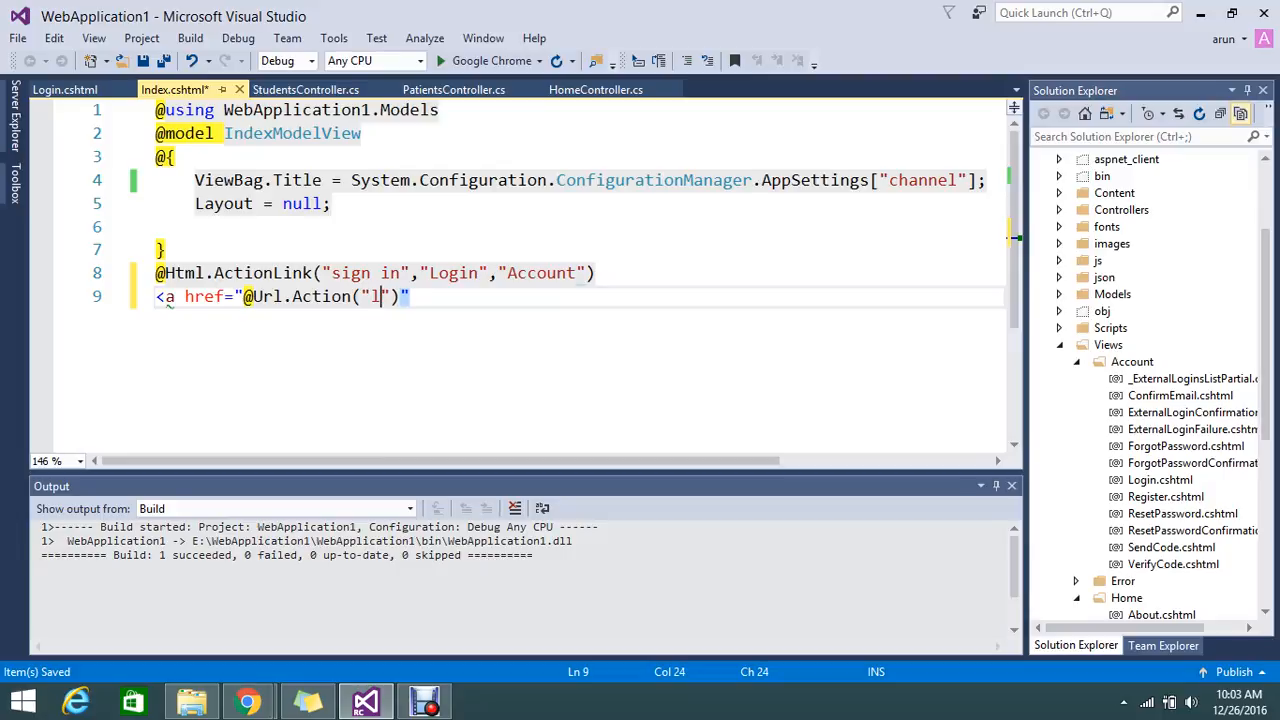
type("ogin")
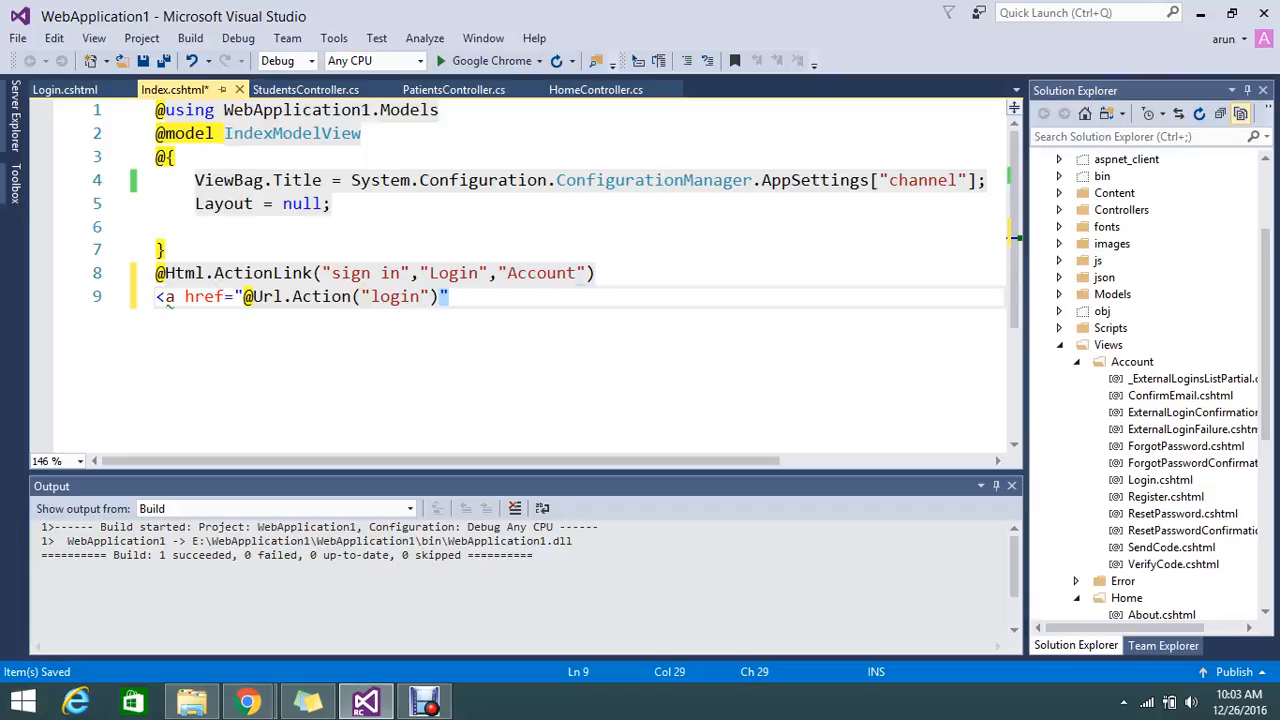
type(",")
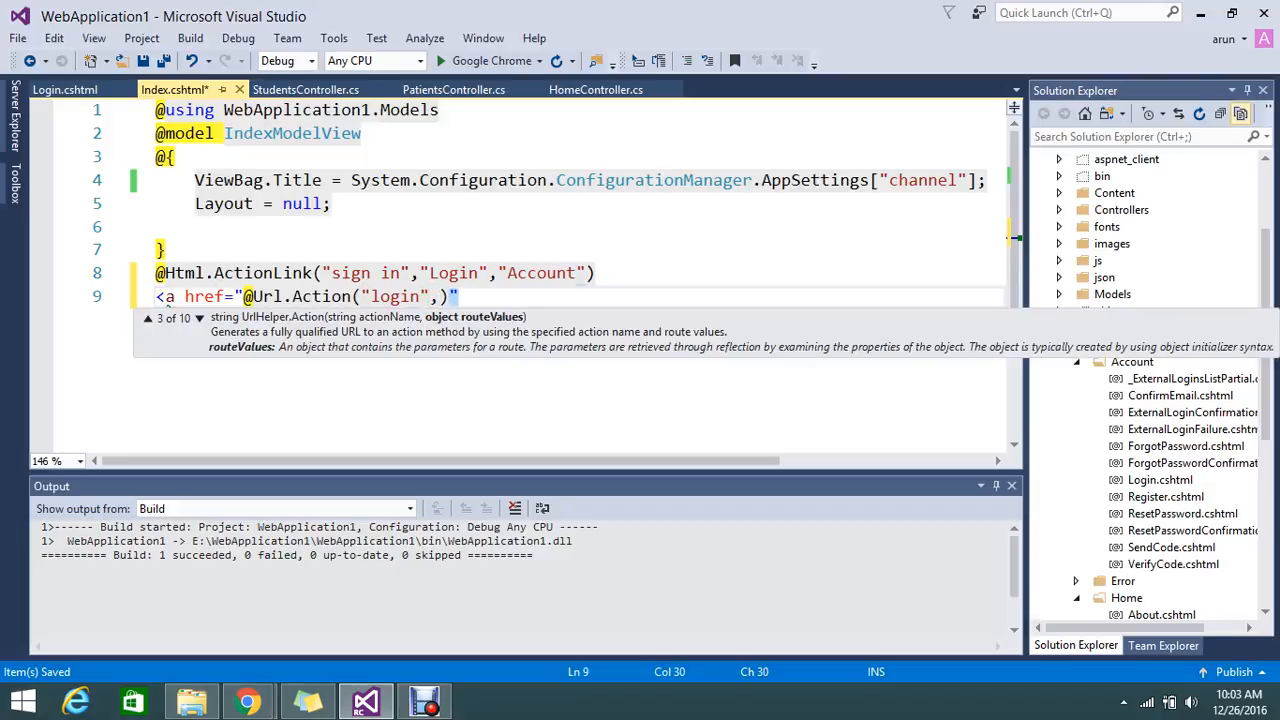
Add the "Account" argument and 'sign in' link text, save, and open the page in Chrome.
left_click(148, 317)
type("\"")
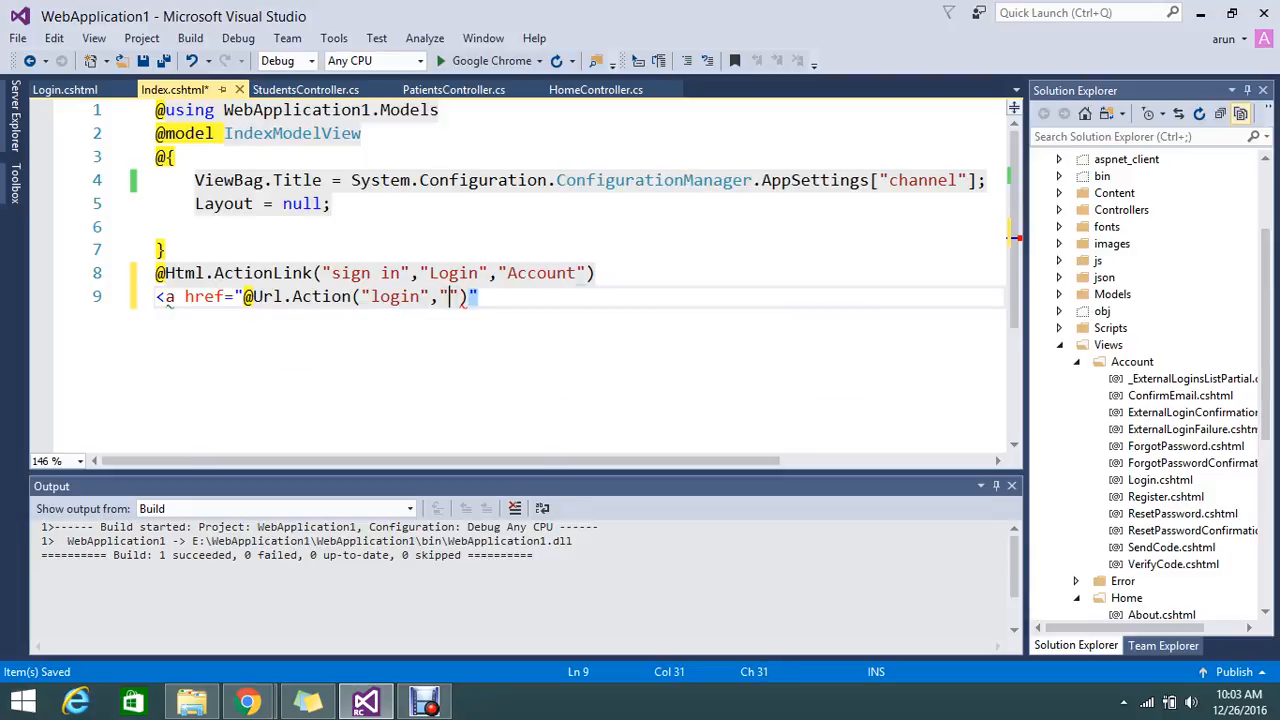
type("Account")
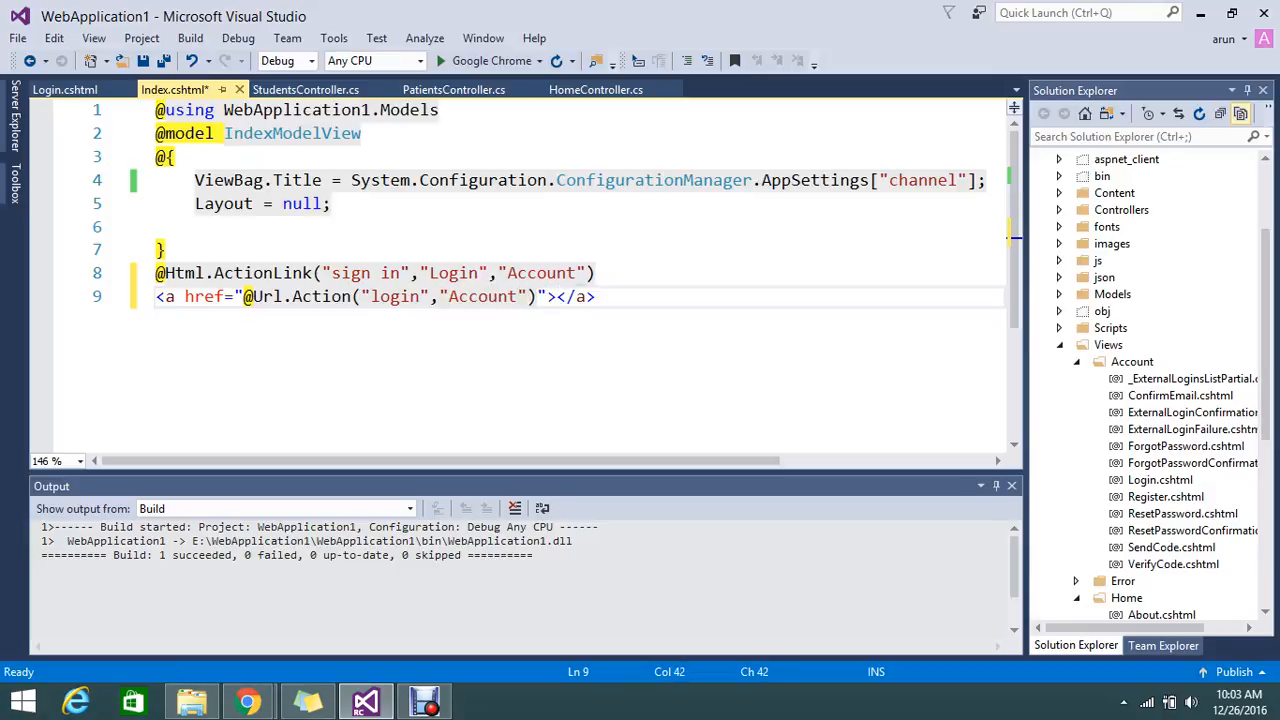
type("sign in")
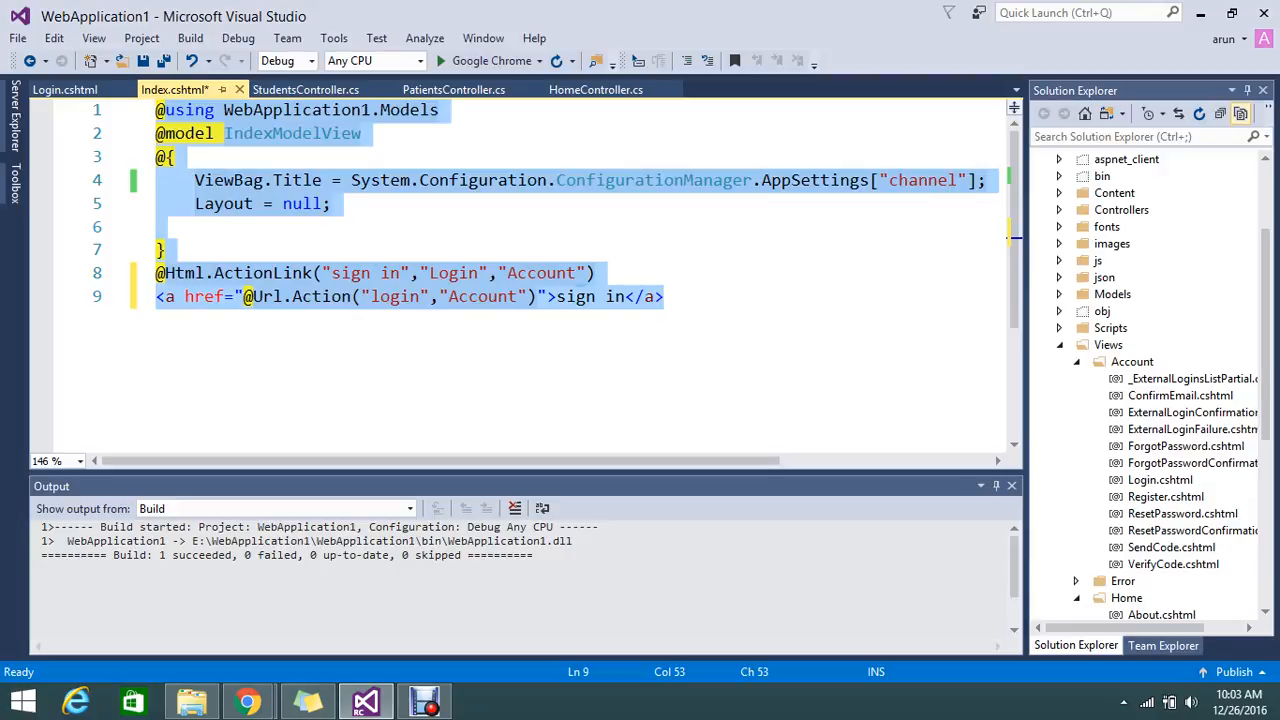
key("ctrl+s")
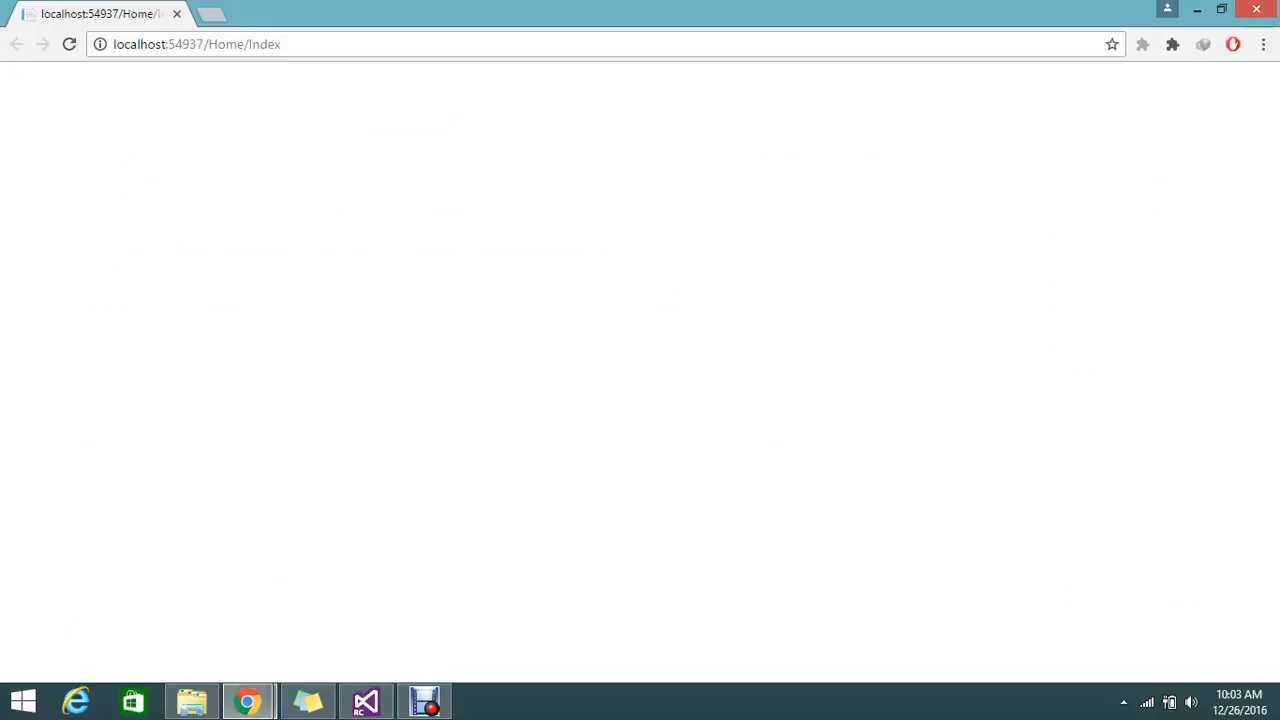
In Chrome developer tools, expand body in Elements and inspect the sign in links' /Account/Login targets.
left_click(366, 700)
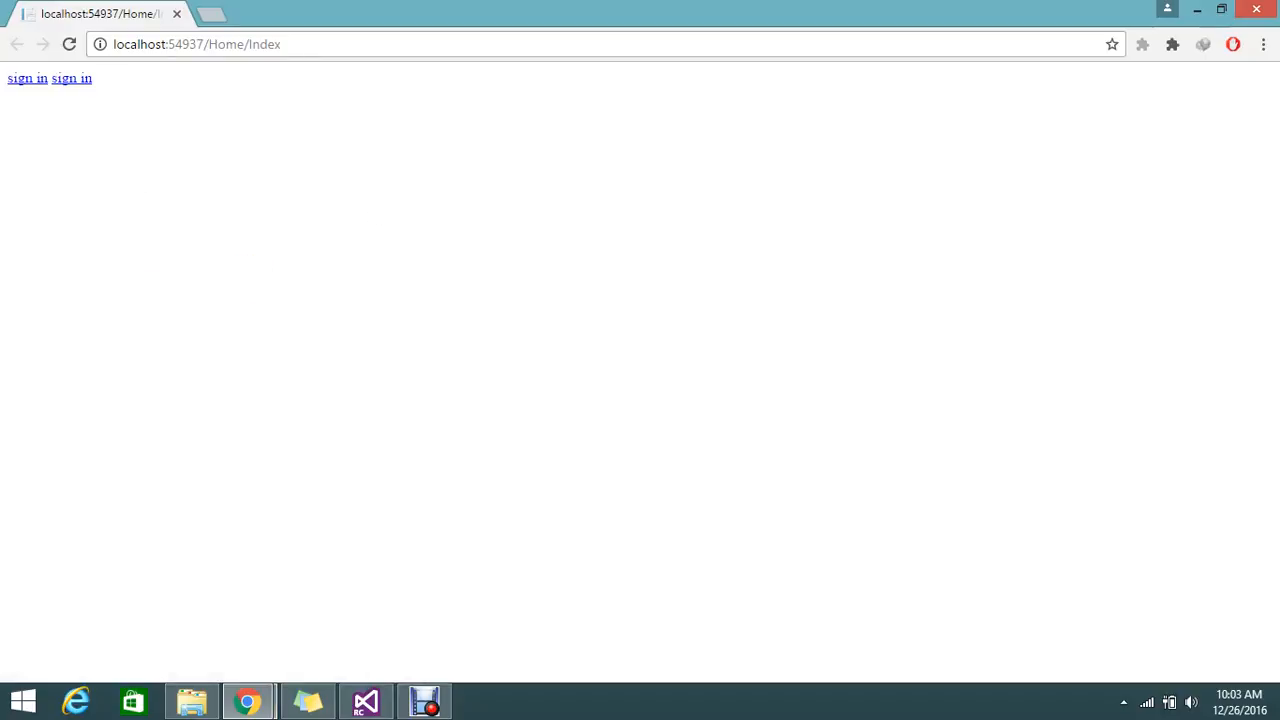
key("F12")
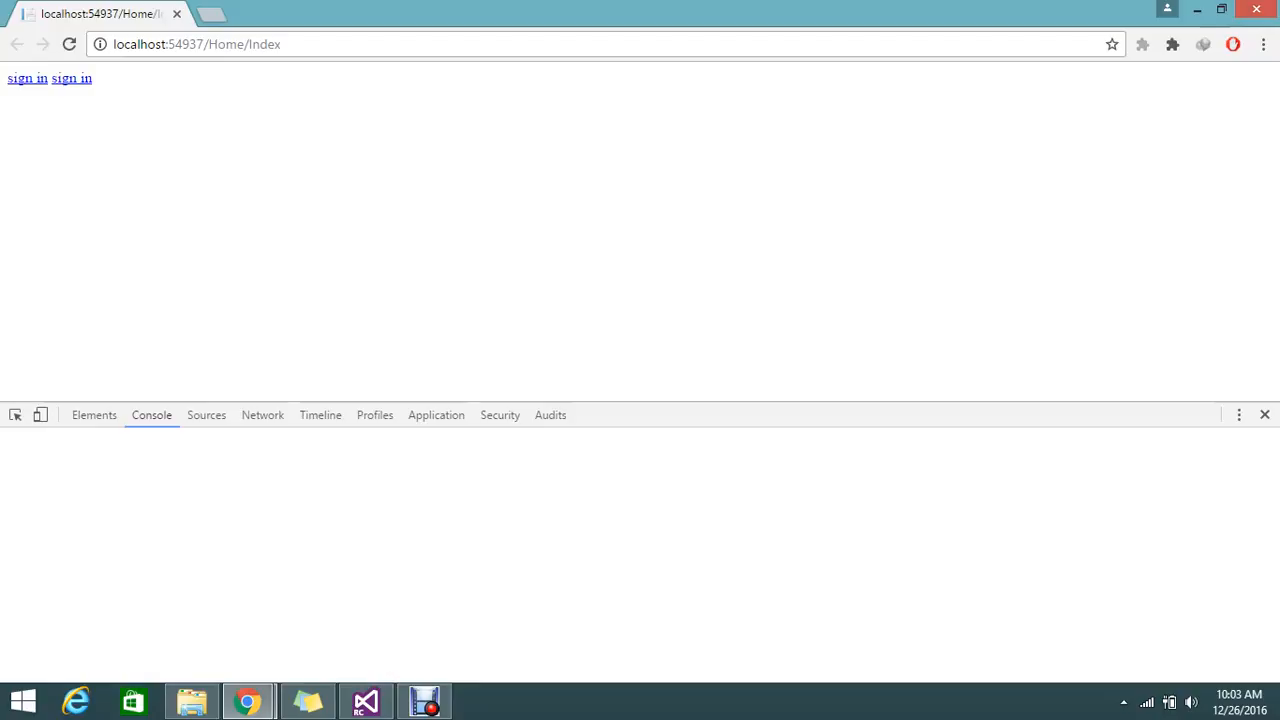
left_click(94, 414)
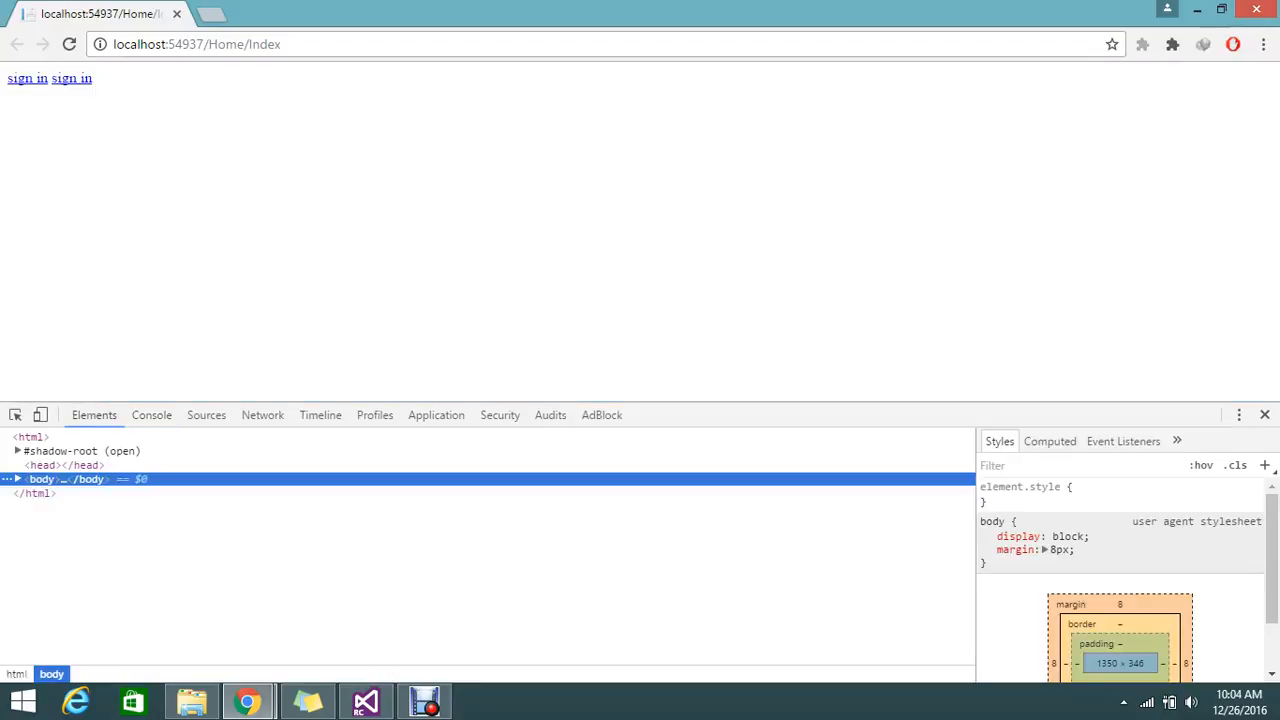
left_click(17, 479)
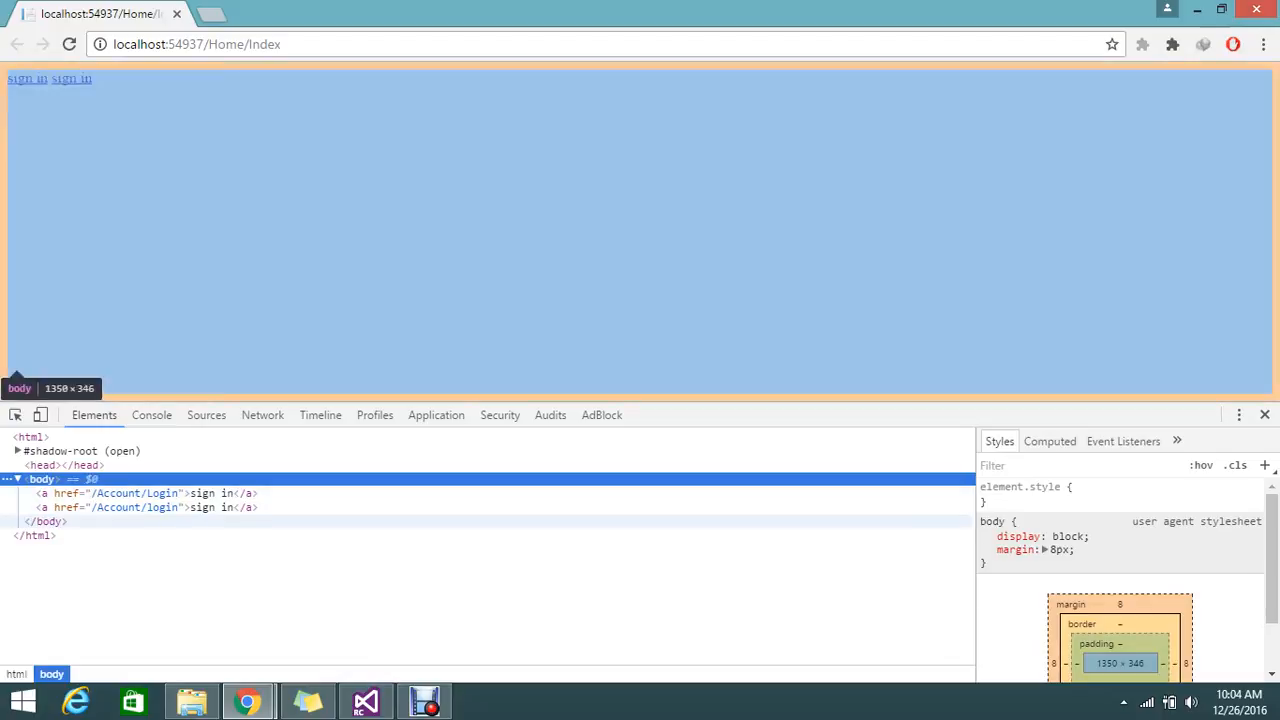
left_click(27, 78)
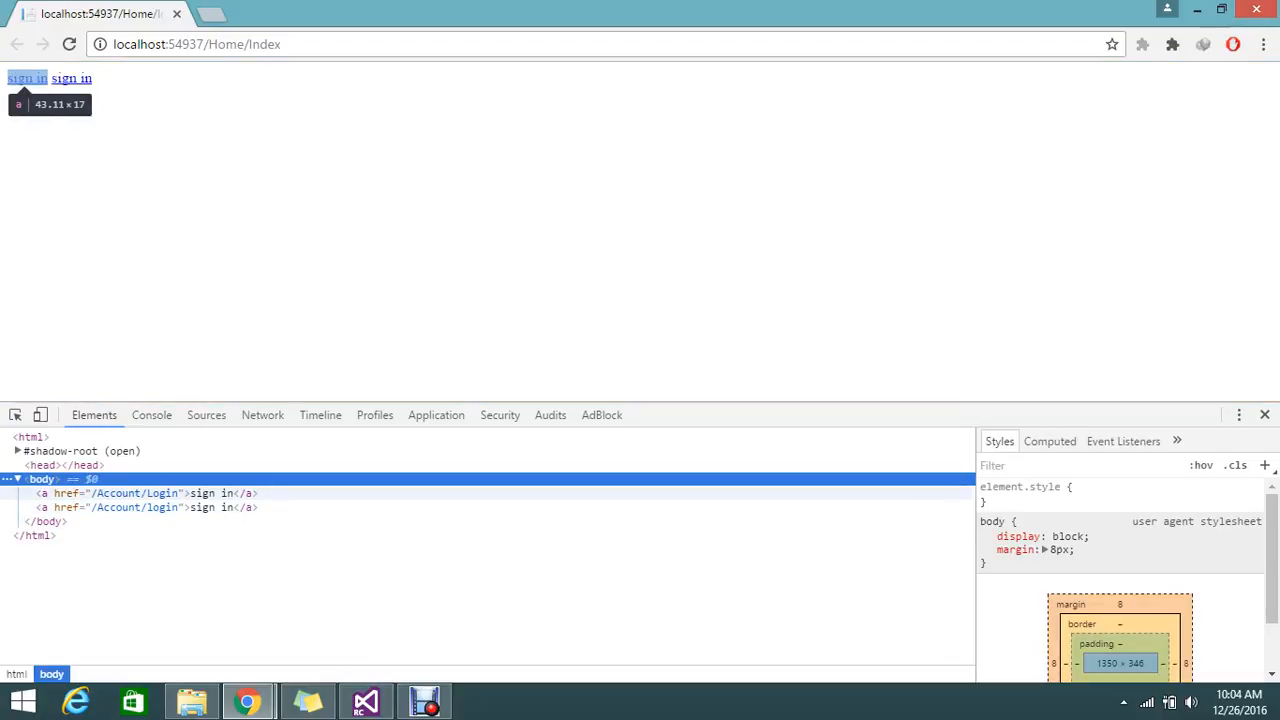
mouse_move(150, 507)
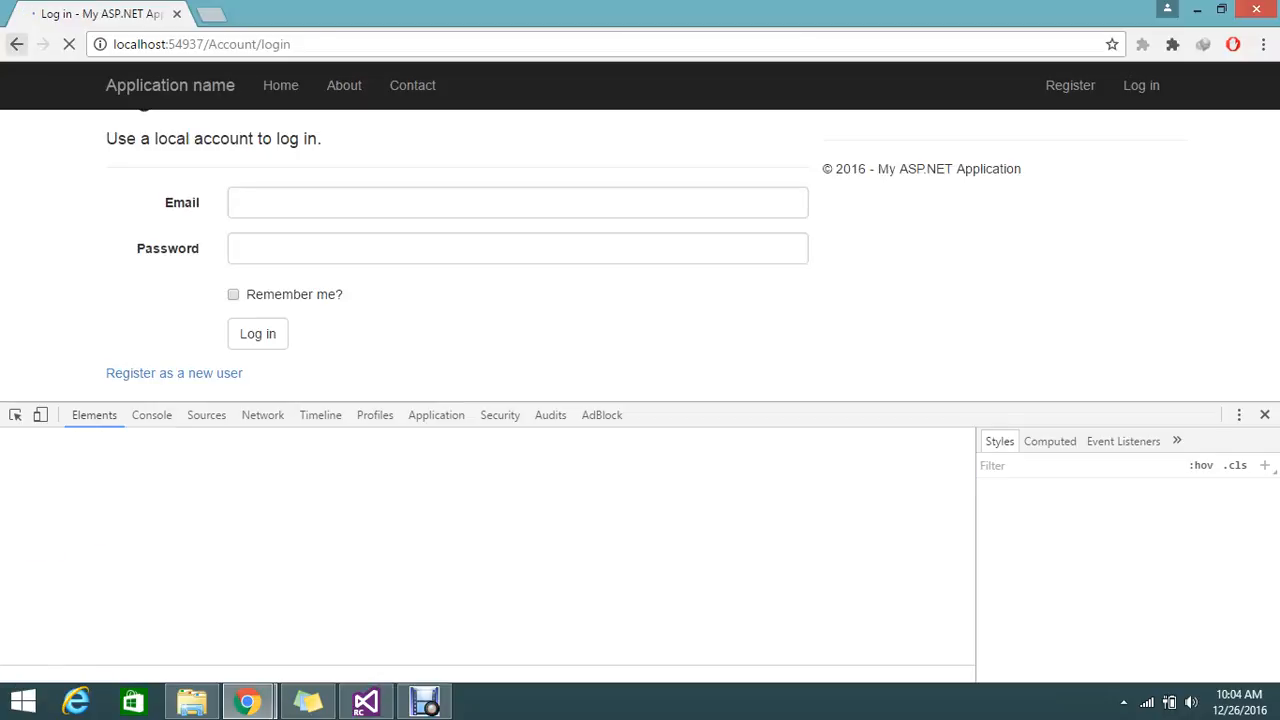
Confirm the second sign in anchor targets /Account/Login, then switch back to Index.cshtml.
left_click(366, 700)
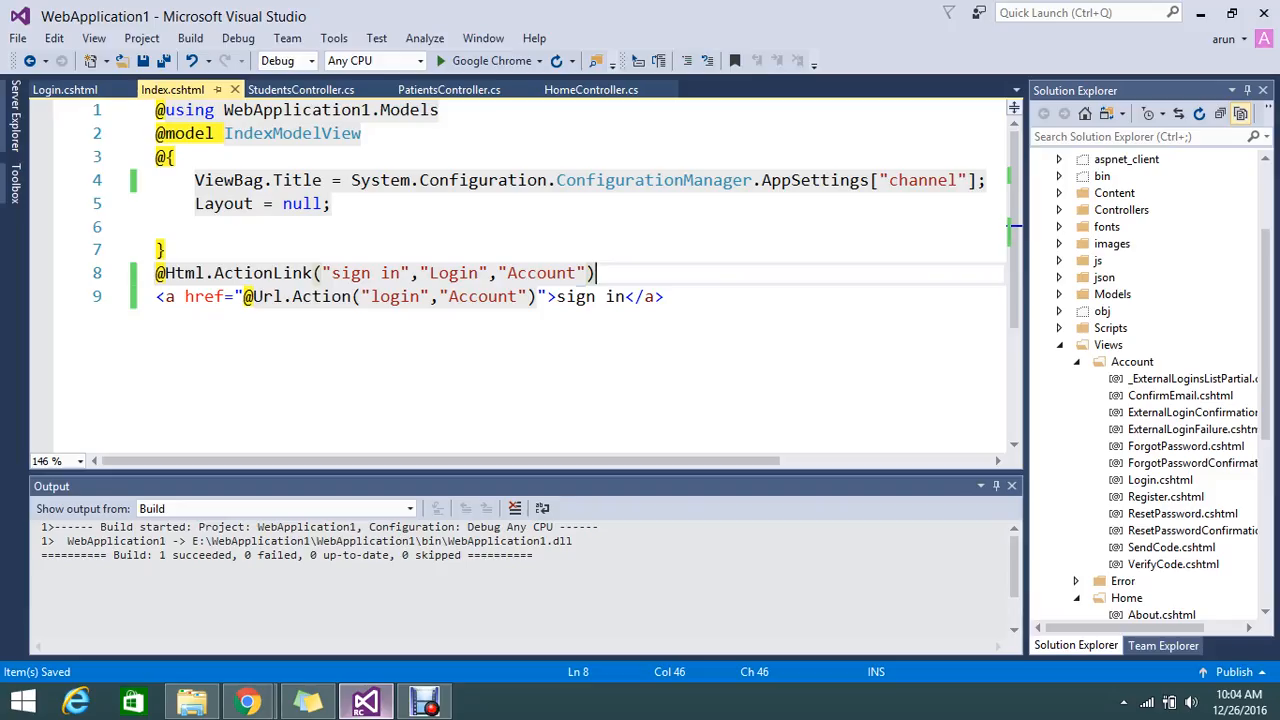
left_click(380, 296)
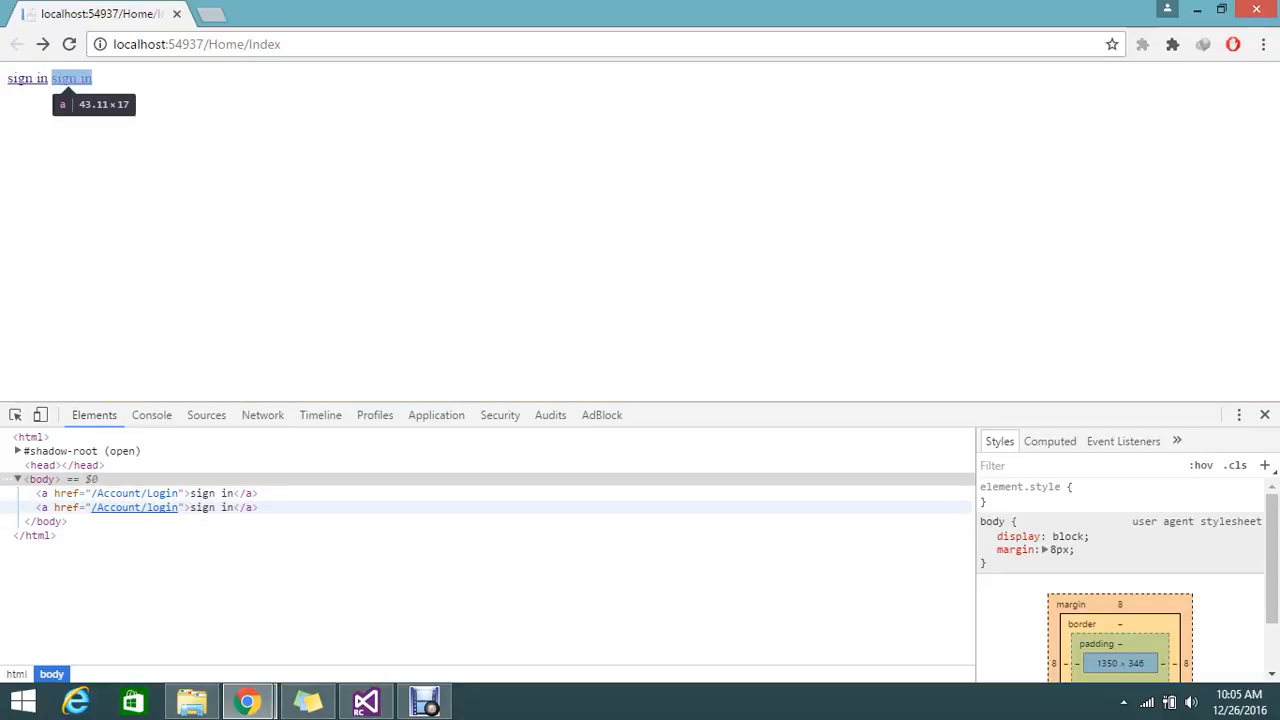
left_click(365, 700)
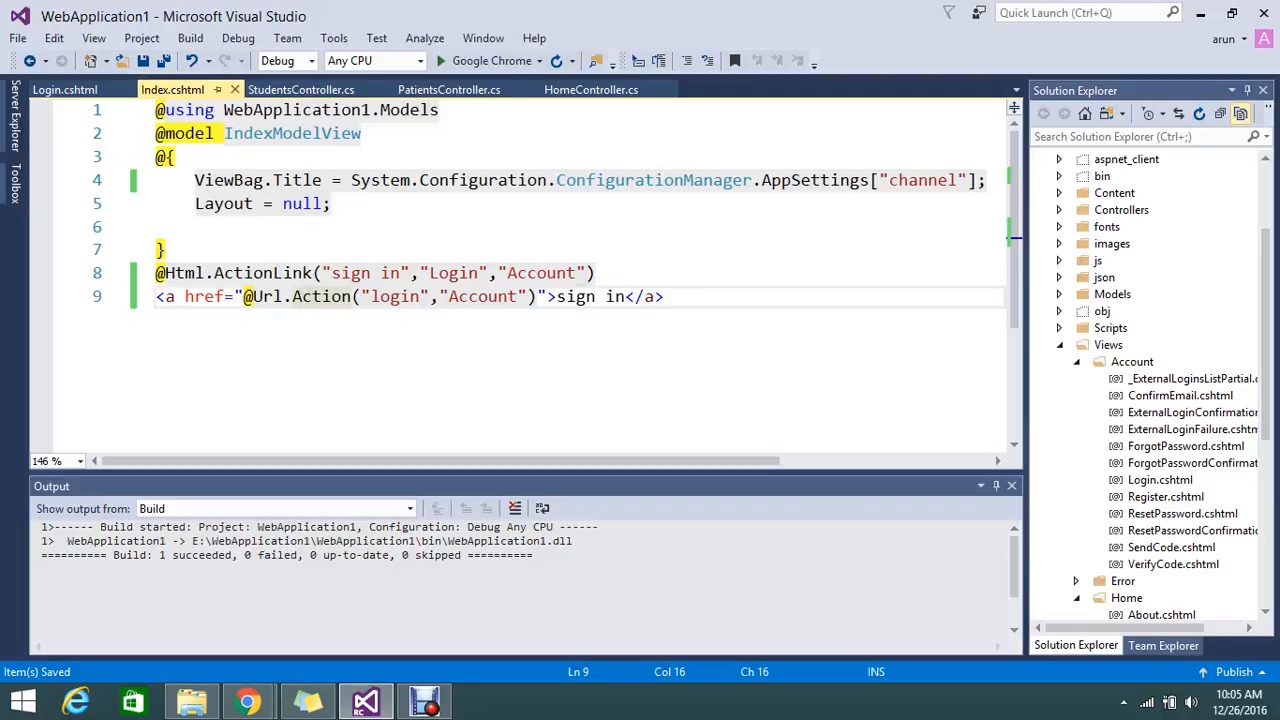
In the second link's Url.Action, delete the "Account" argument and replace login with About.
left_click(537, 296)
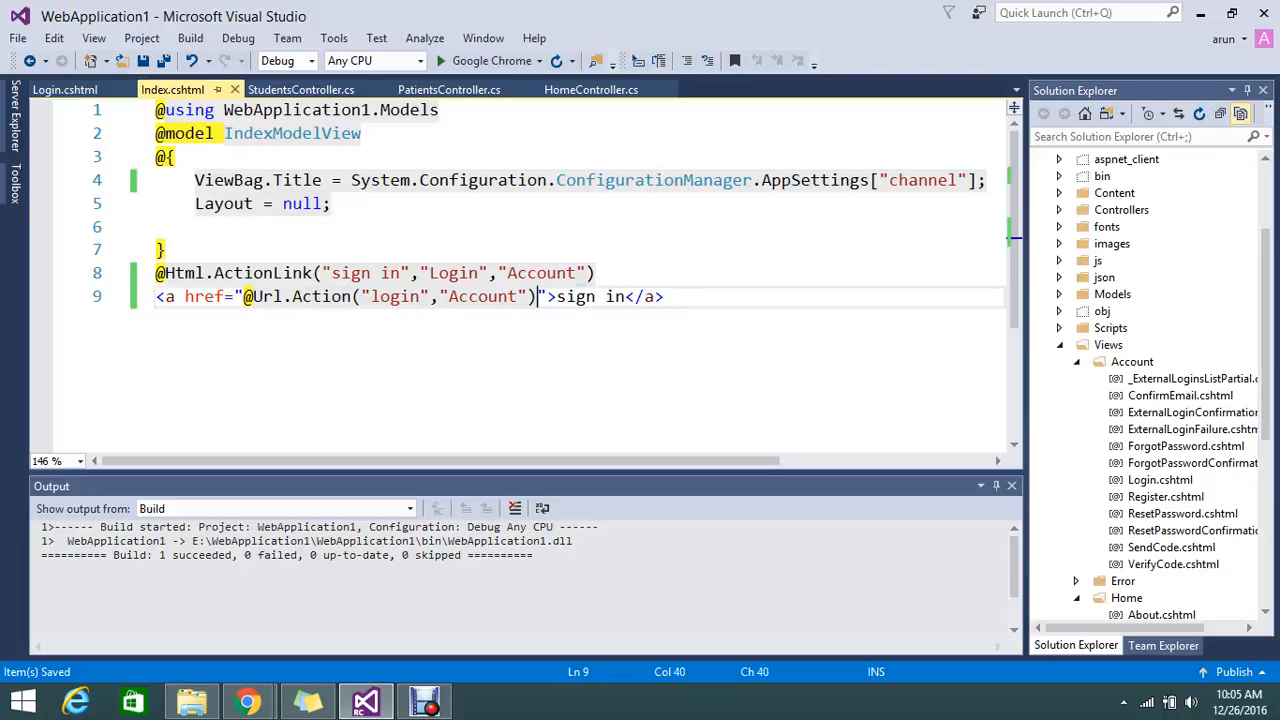
left_click(538, 296)
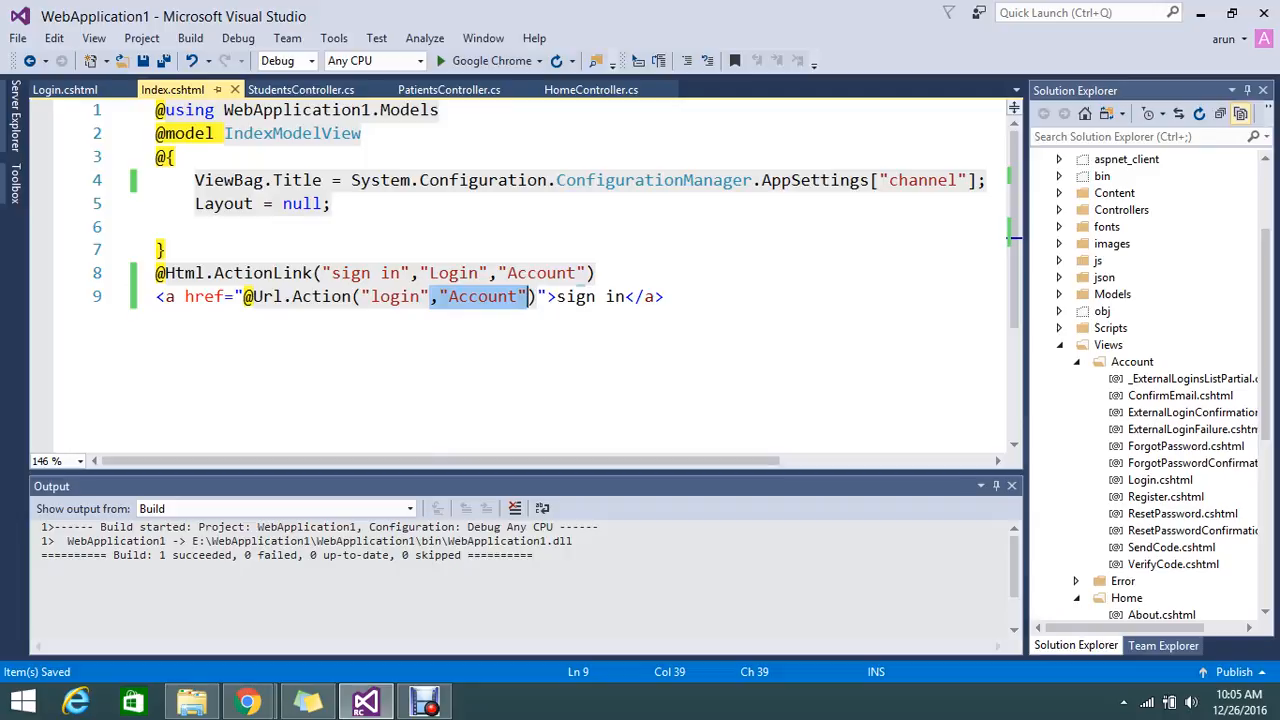
key("Delete")
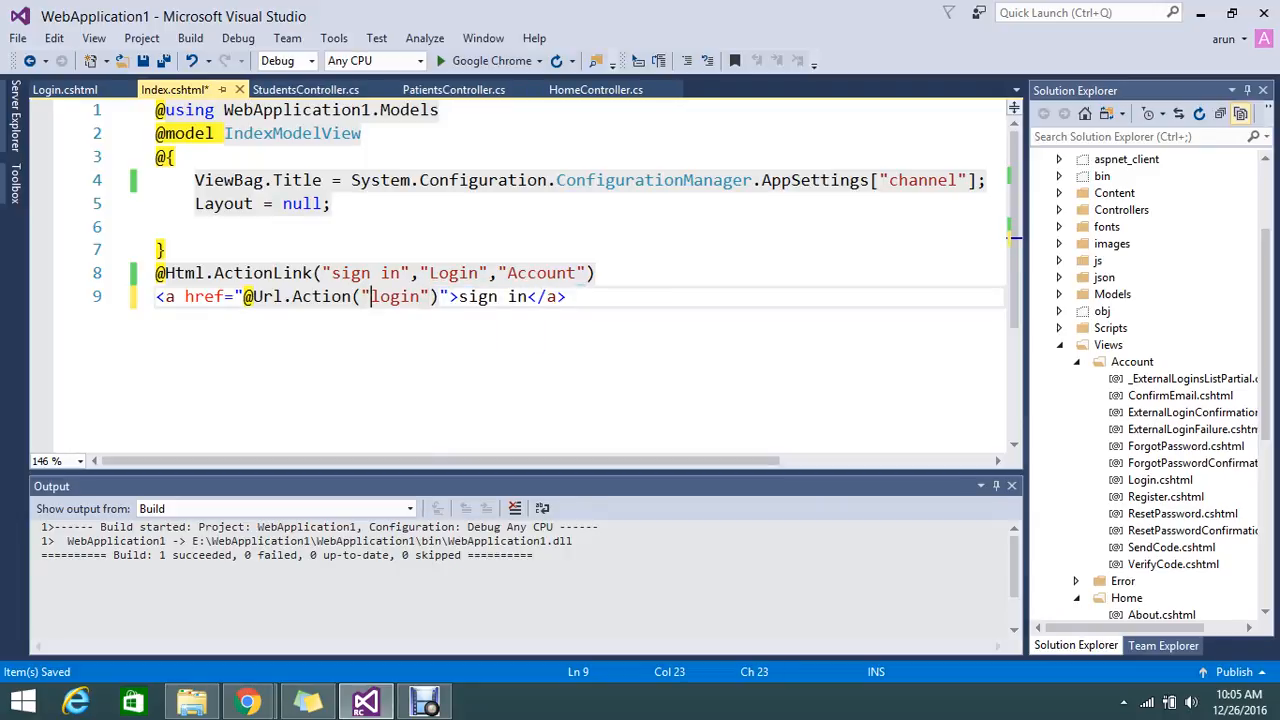
left_click(1076, 362)
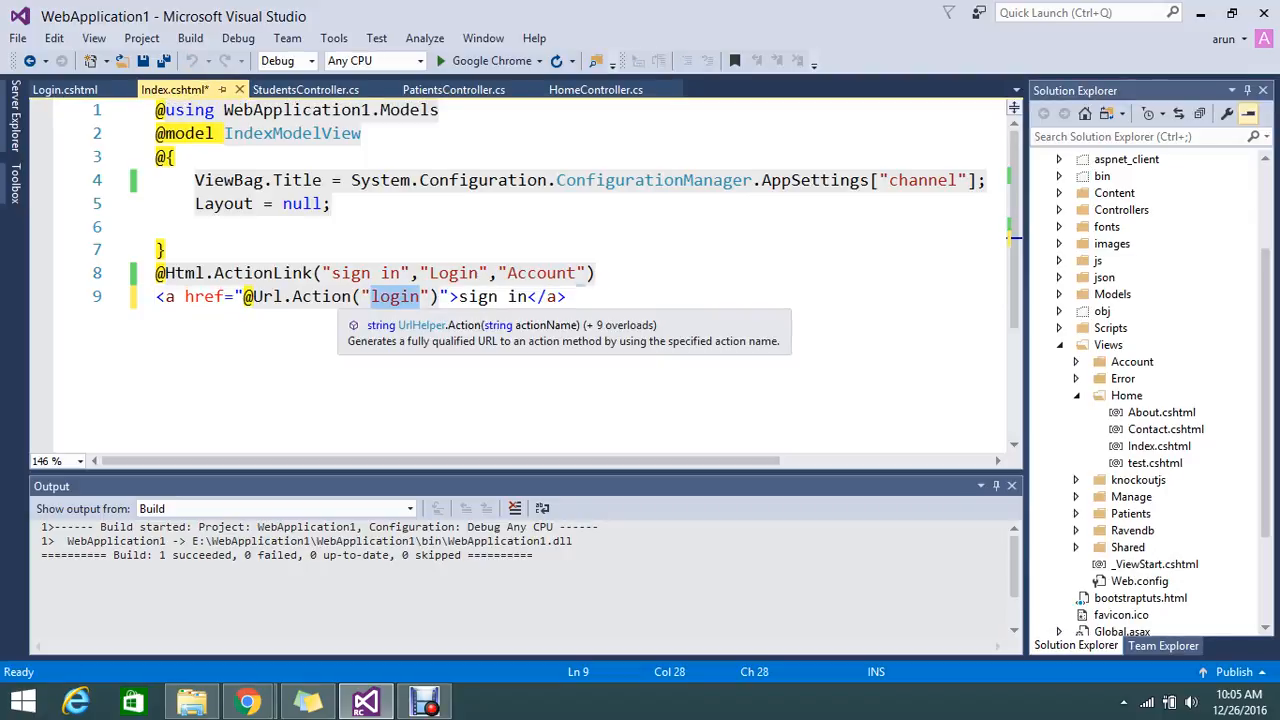
type("About")
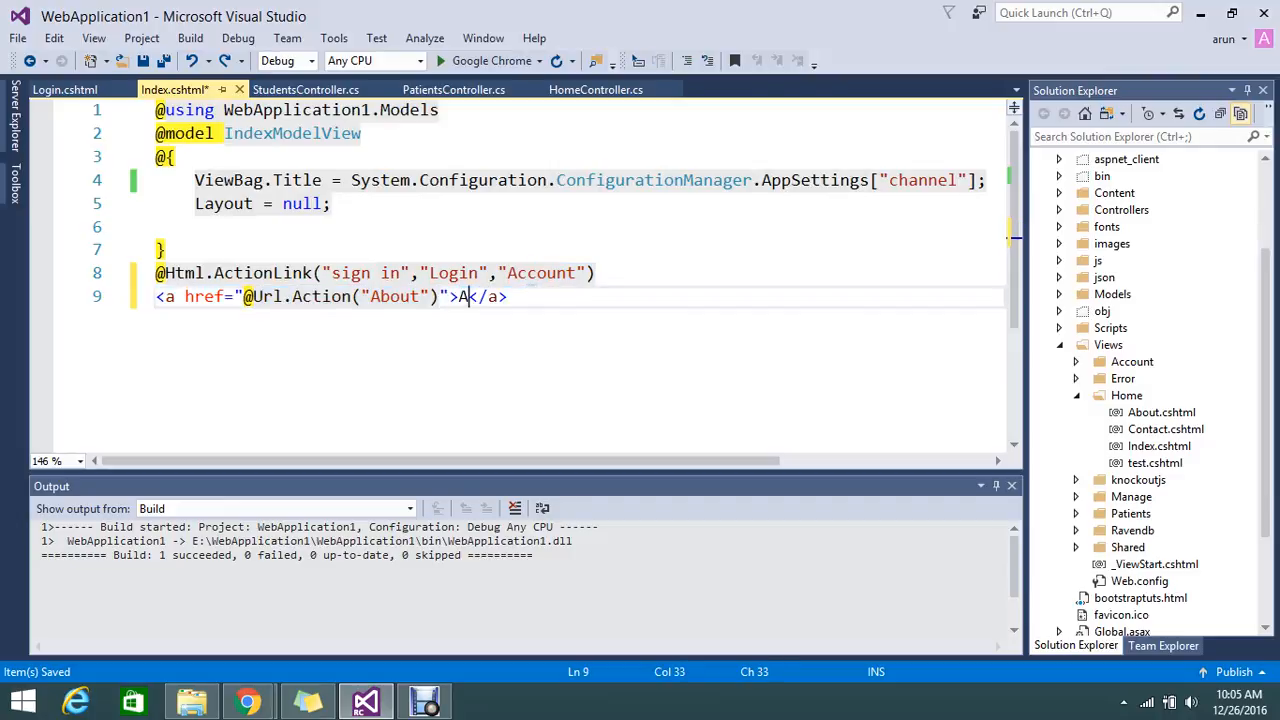
type("bou")
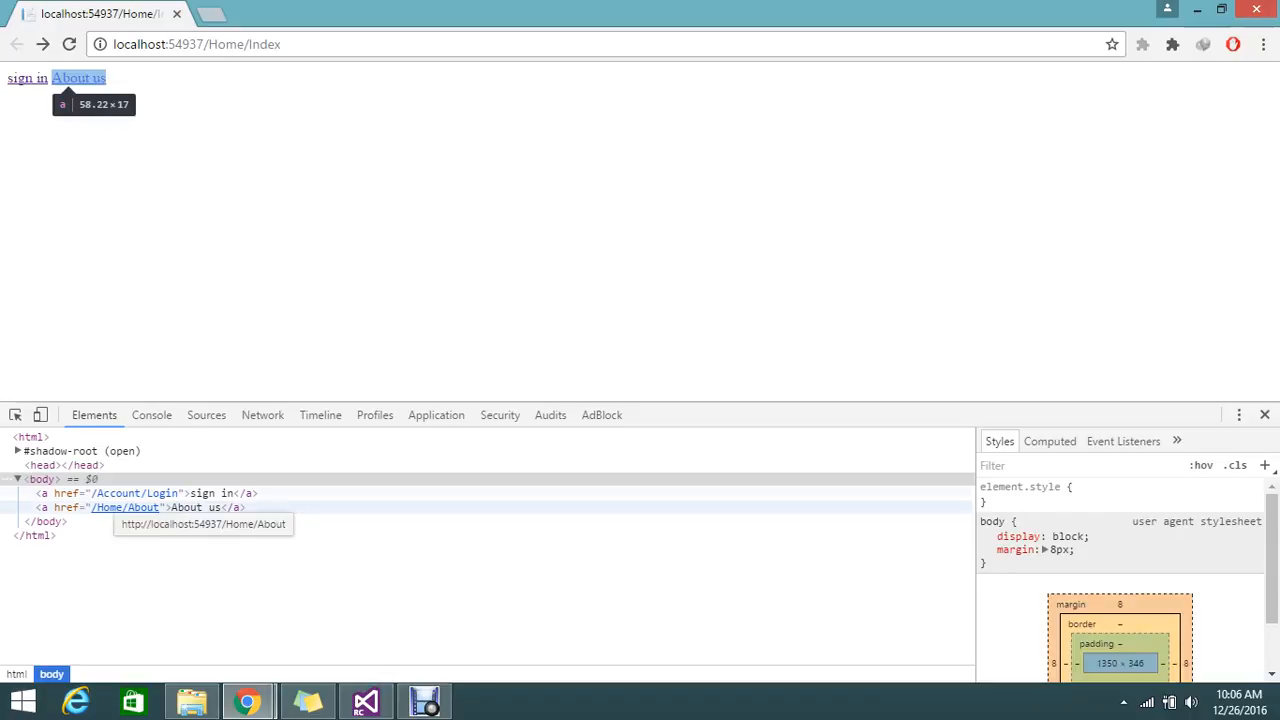
Follow the About us link to the Home/About page, then switch back to Index.cshtml.
left_click(78, 78)
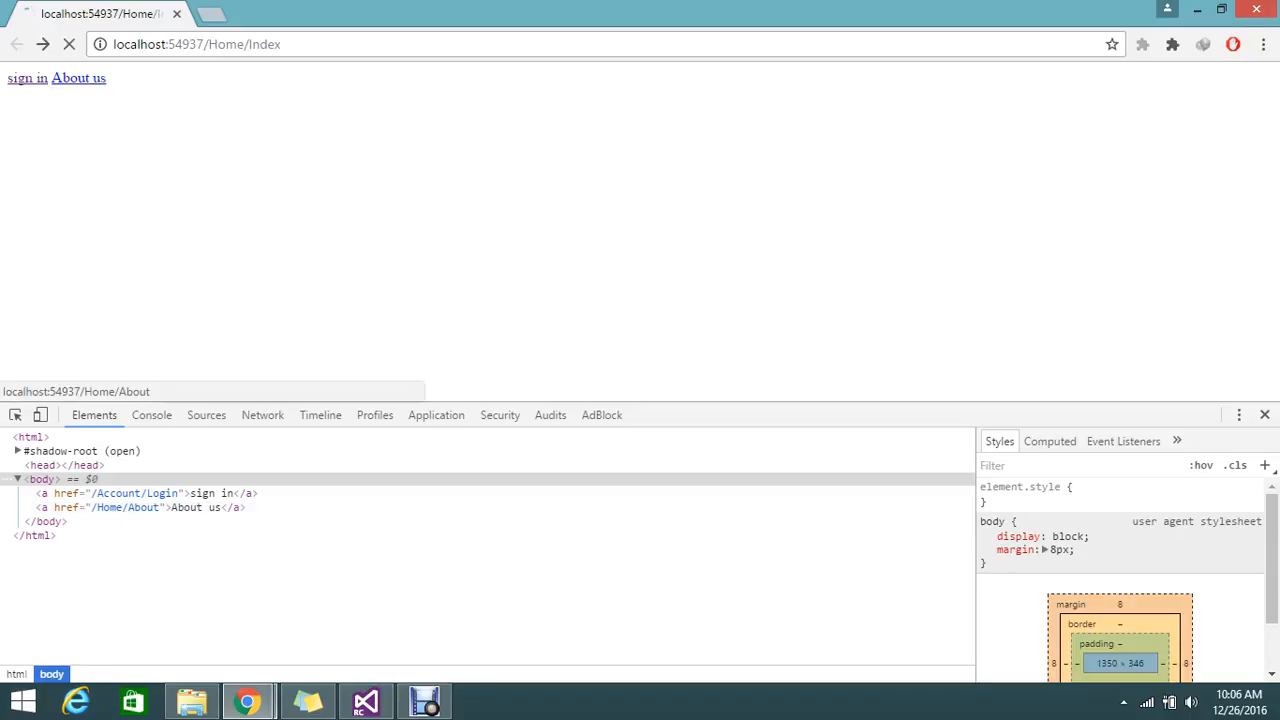
left_click(78, 78)
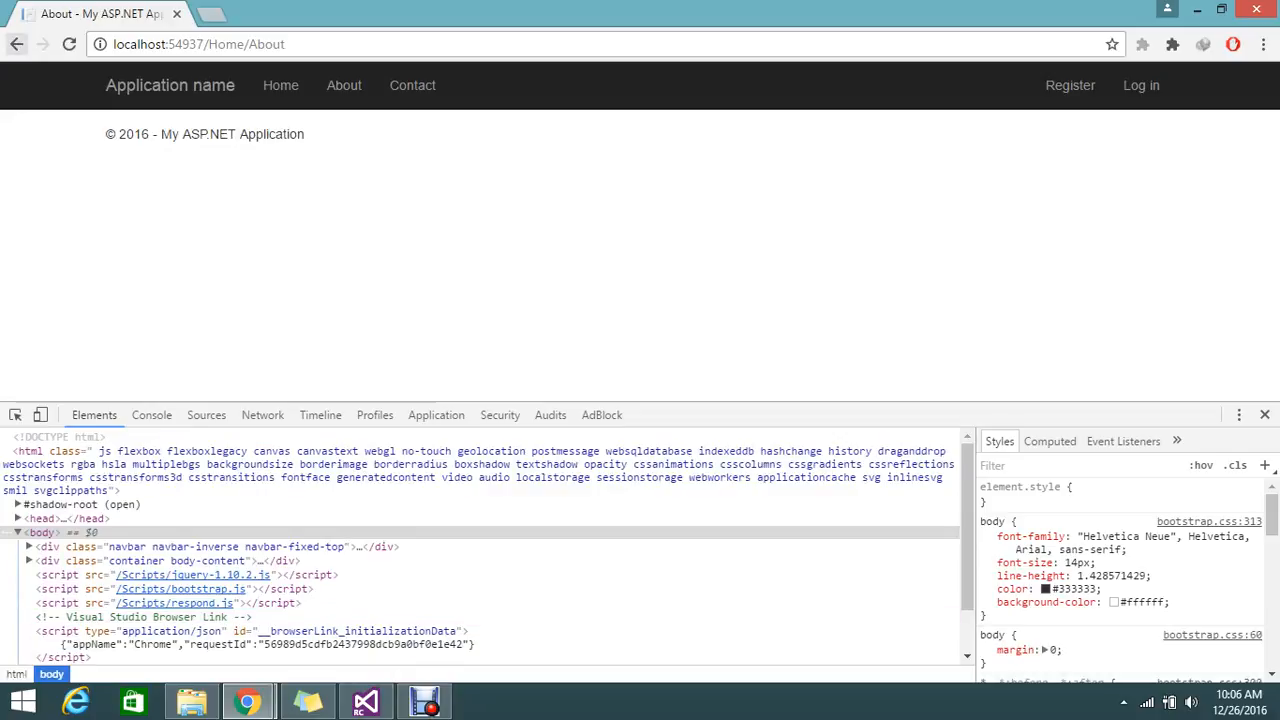
left_click(364, 700)
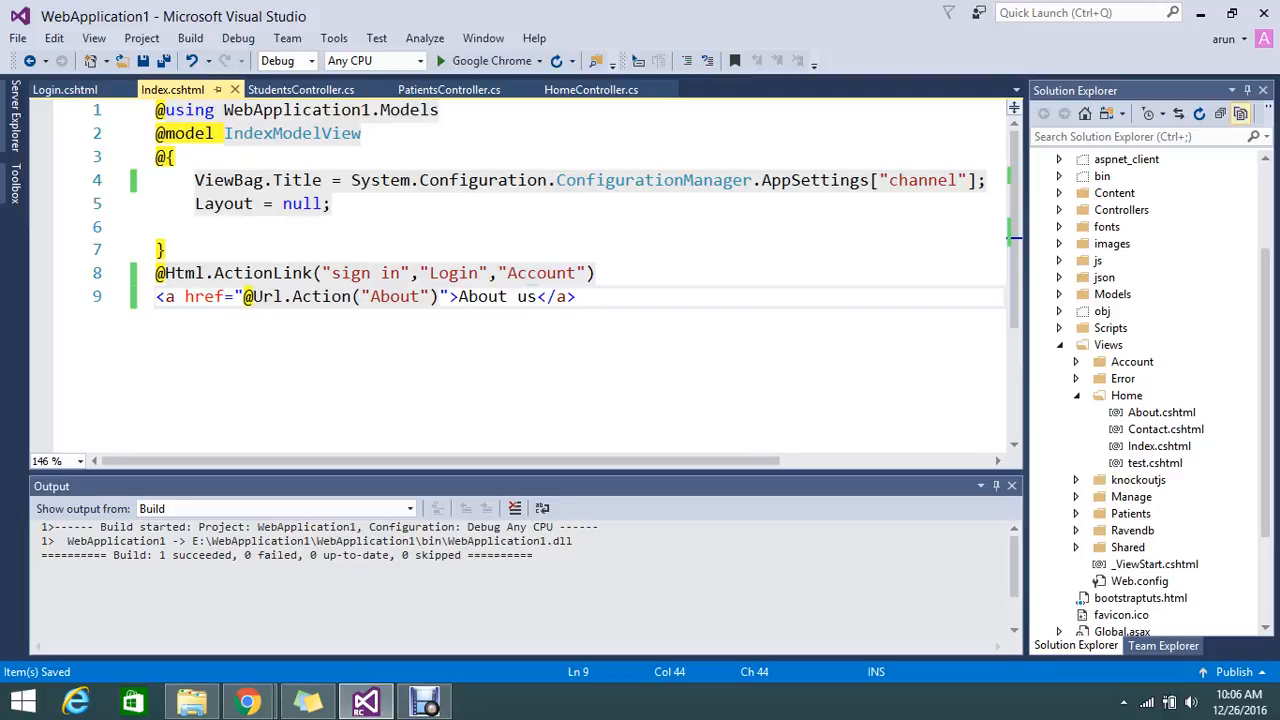
left_click(575, 296)
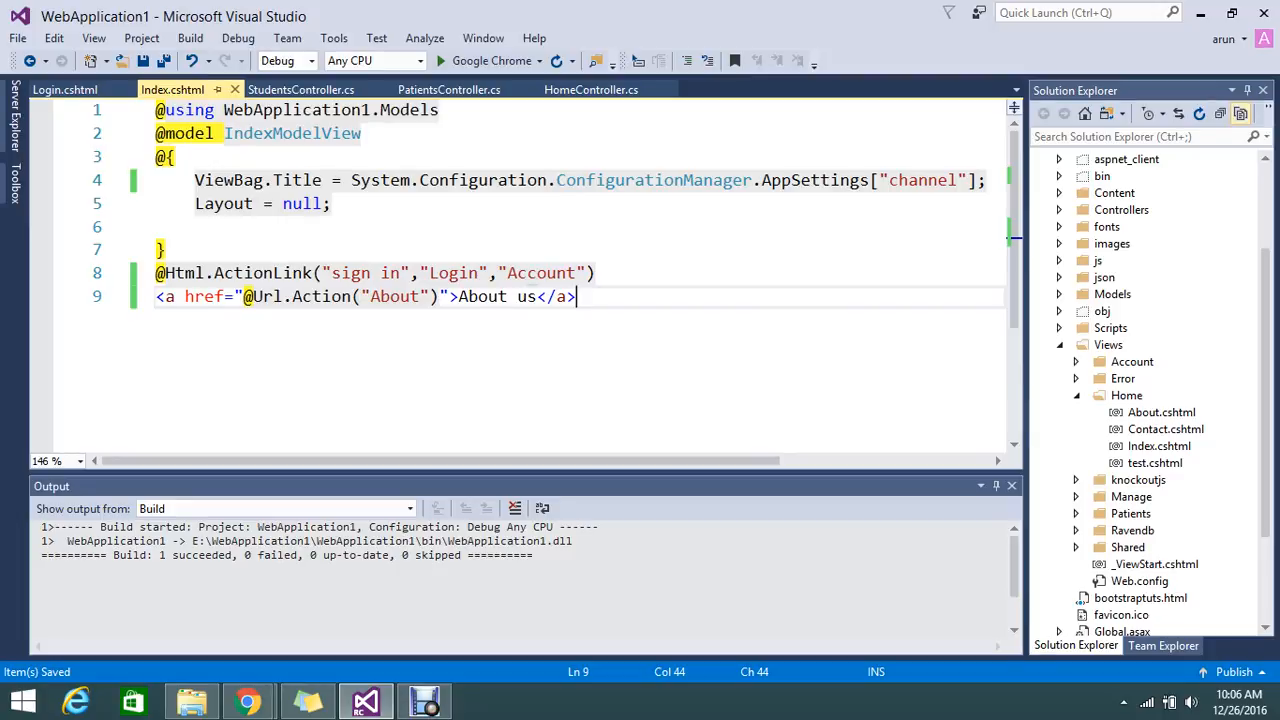